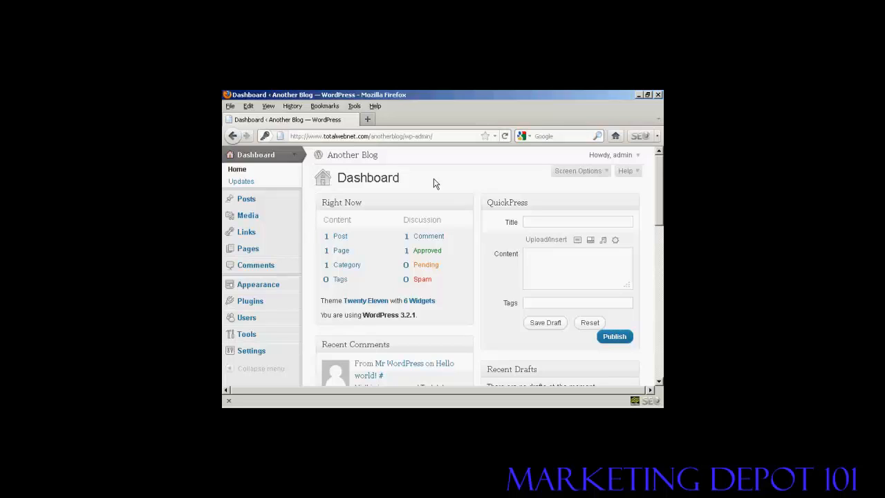
mouse_move(334, 203)
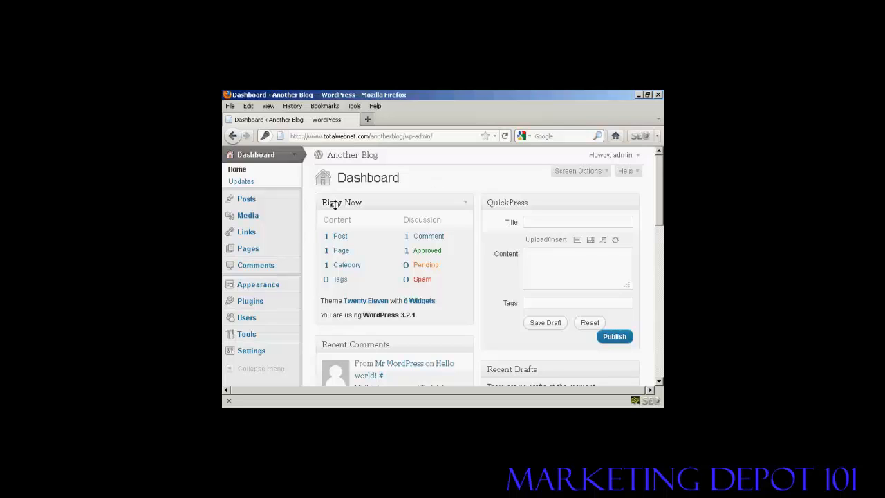
mouse_move(339, 235)
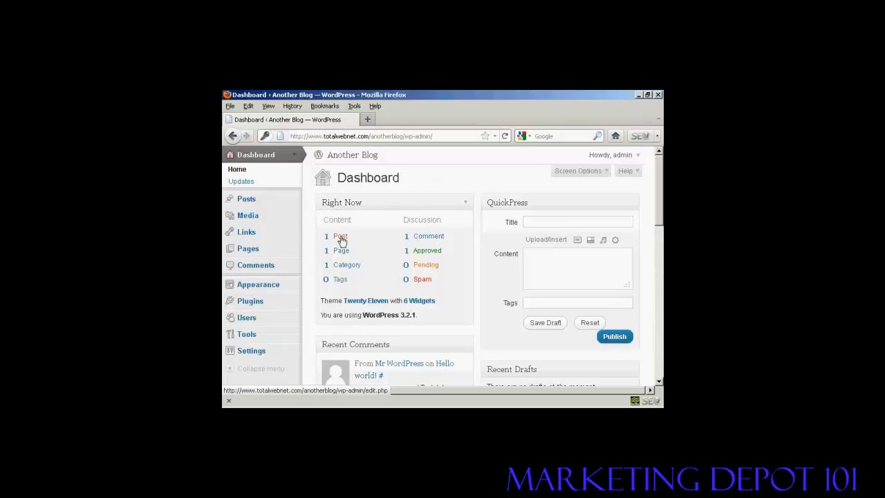
mouse_move(346, 267)
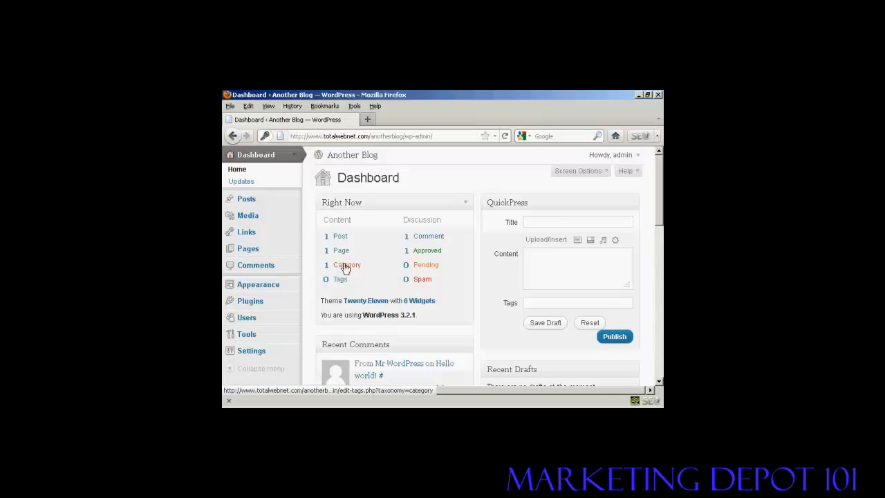
mouse_move(427, 236)
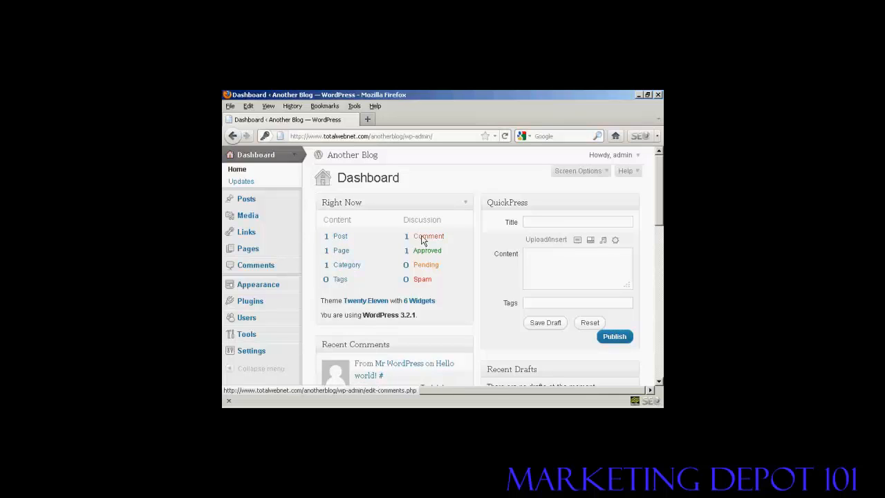
mouse_move(425, 200)
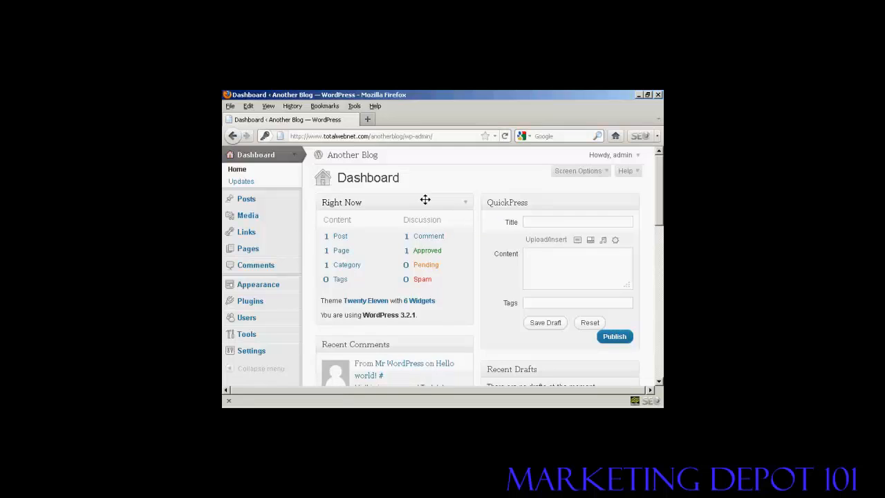
mouse_move(462, 210)
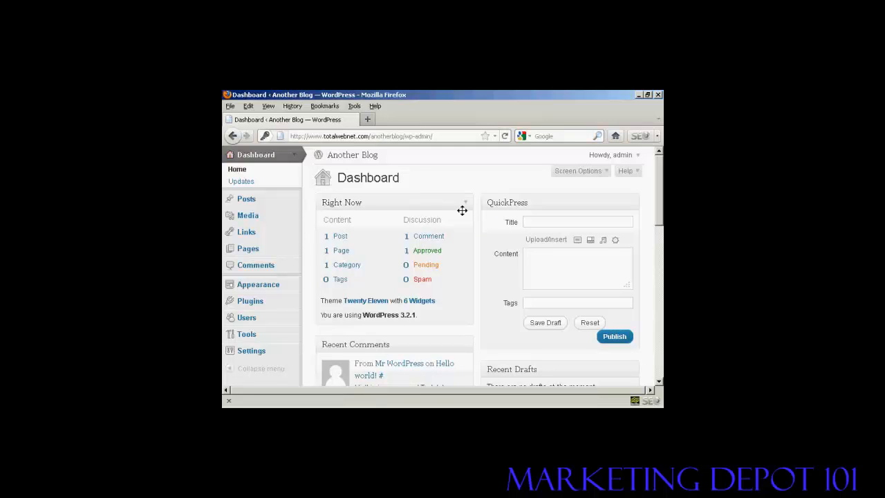
Trash Mr WordPress's sample comment on Hello world! from the Dashboard's Recent Comments.
scroll(down, 3)
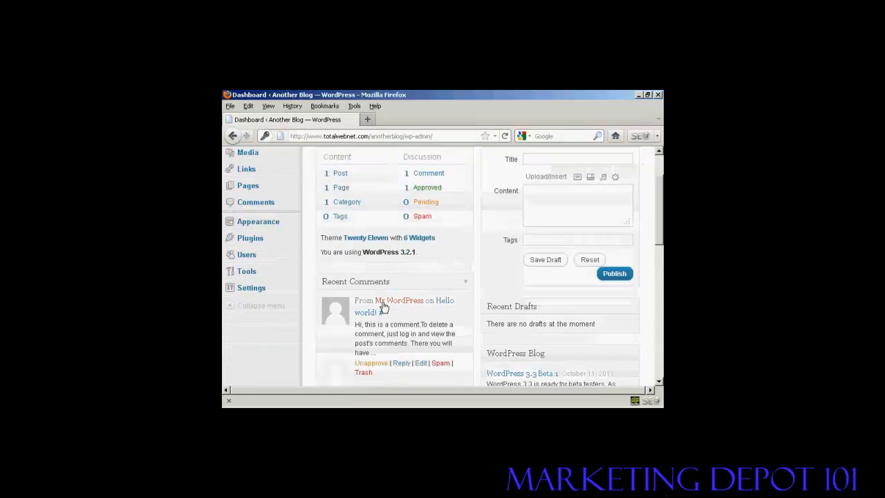
mouse_move(396, 309)
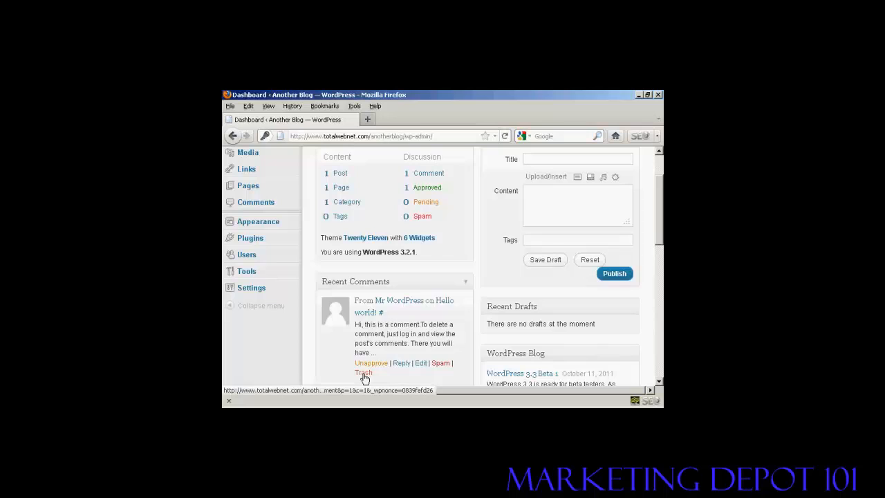
click(364, 372)
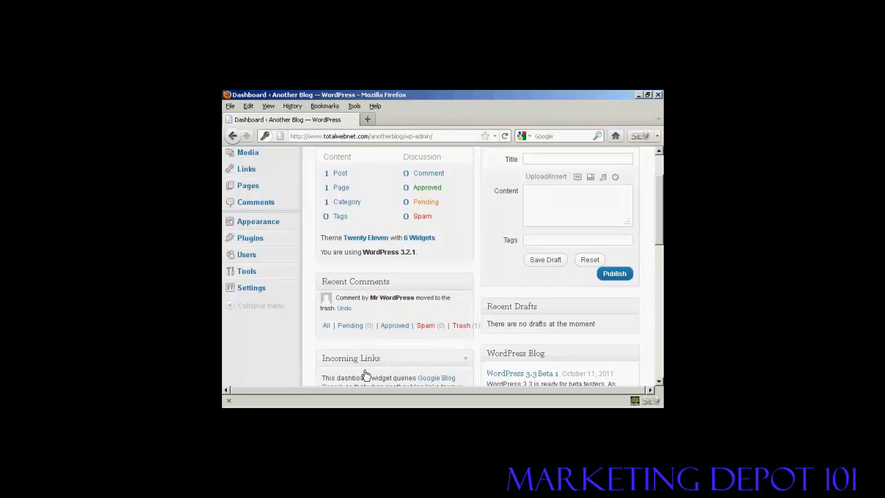
mouse_move(396, 281)
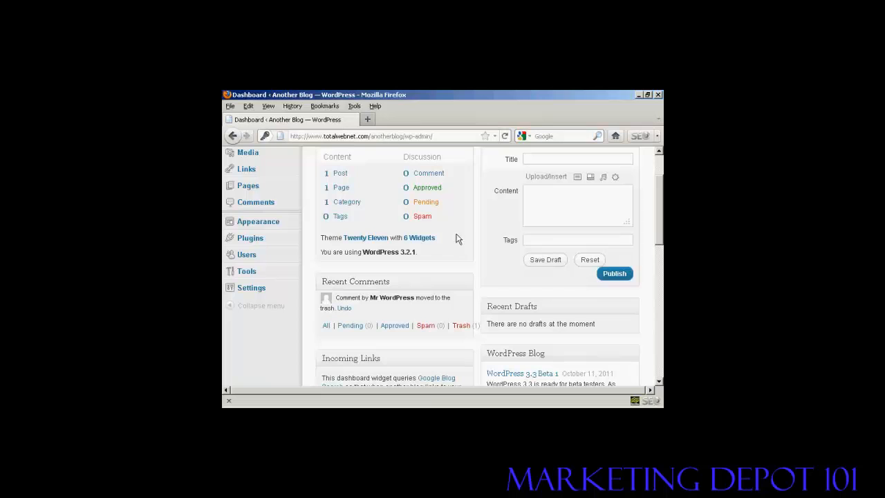
scroll(up, 3)
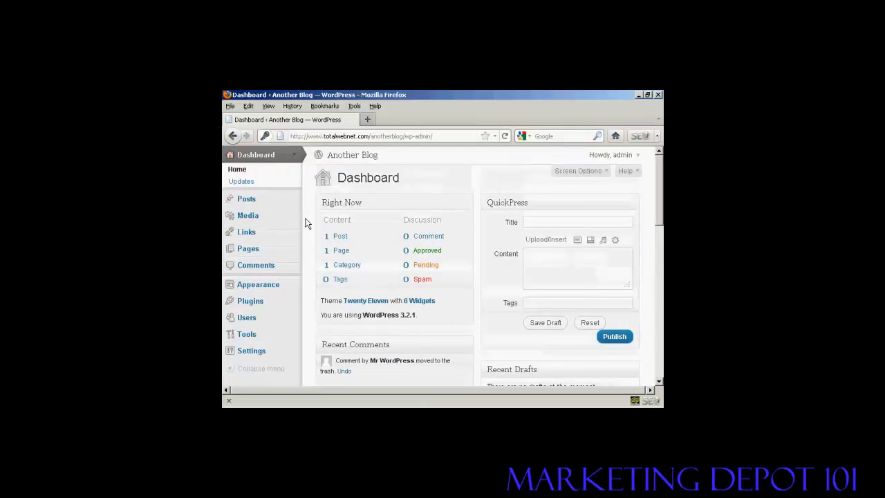
Trash the Hello world! post from the Posts list, leaving one item in trash.
click(246, 200)
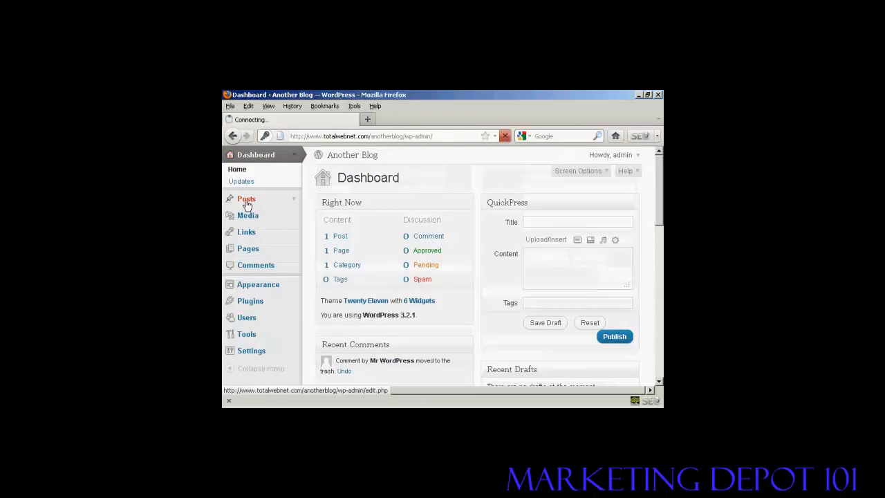
click(246, 199)
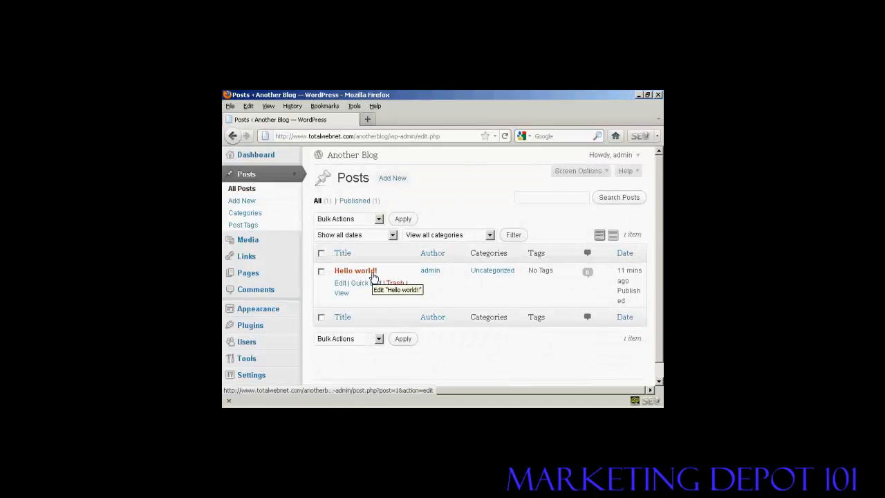
mouse_move(378, 283)
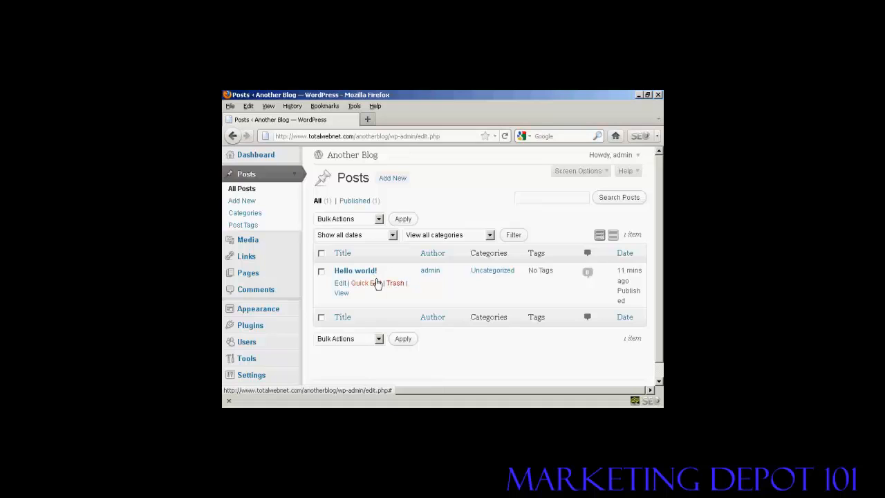
mouse_move(396, 283)
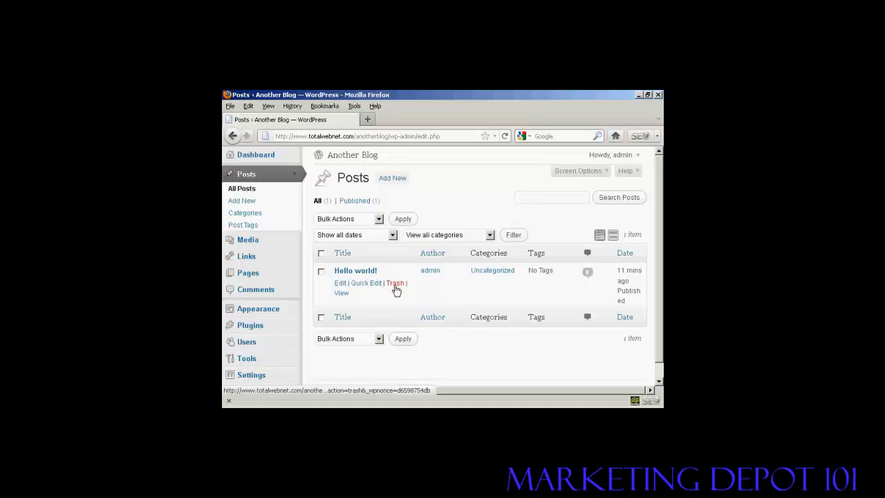
mouse_move(396, 283)
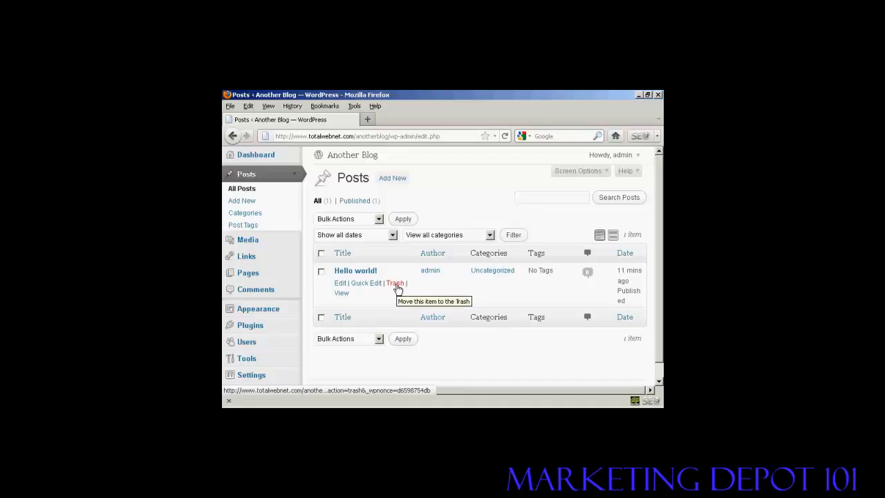
click(395, 283)
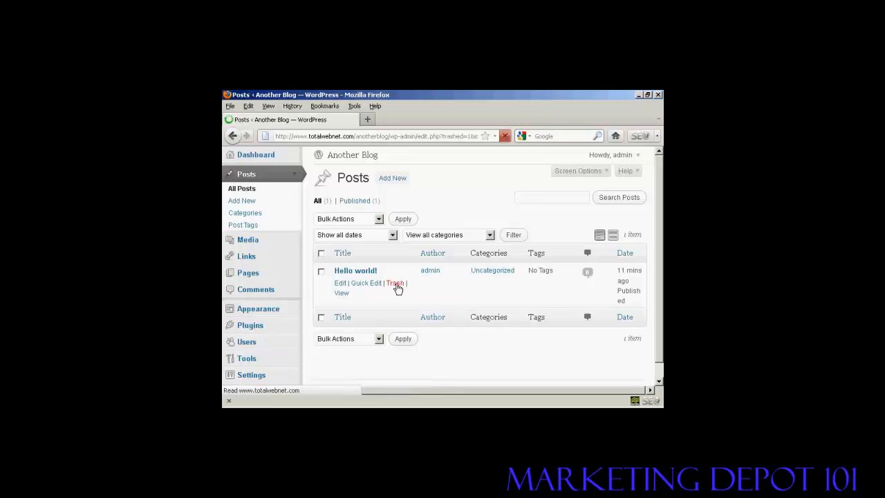
click(394, 283)
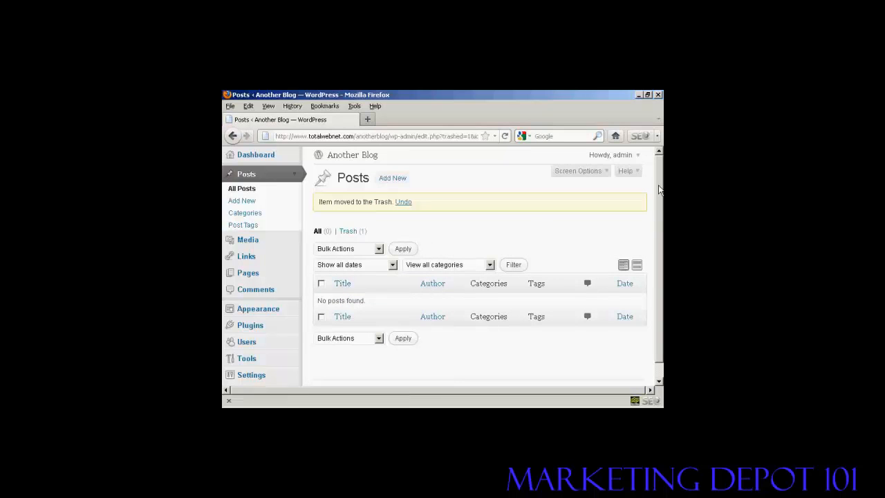
scroll(down, 3)
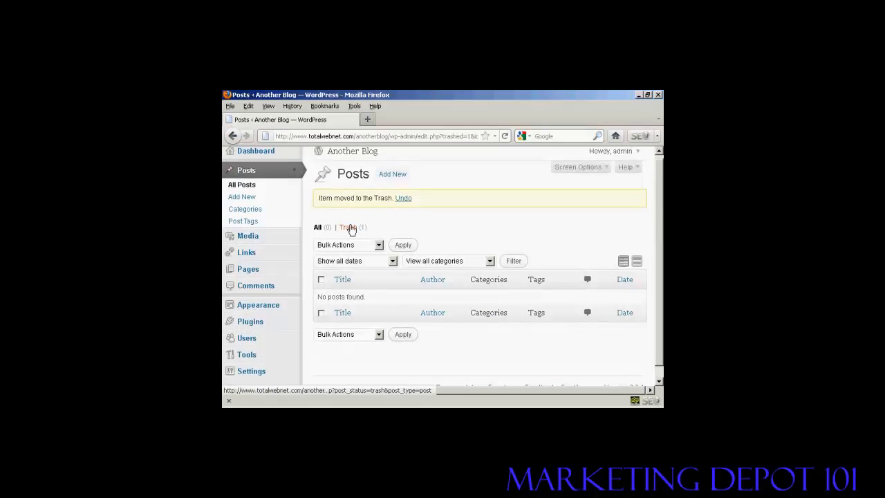
Permanently delete the Hello world! post from the posts Trash view.
click(347, 226)
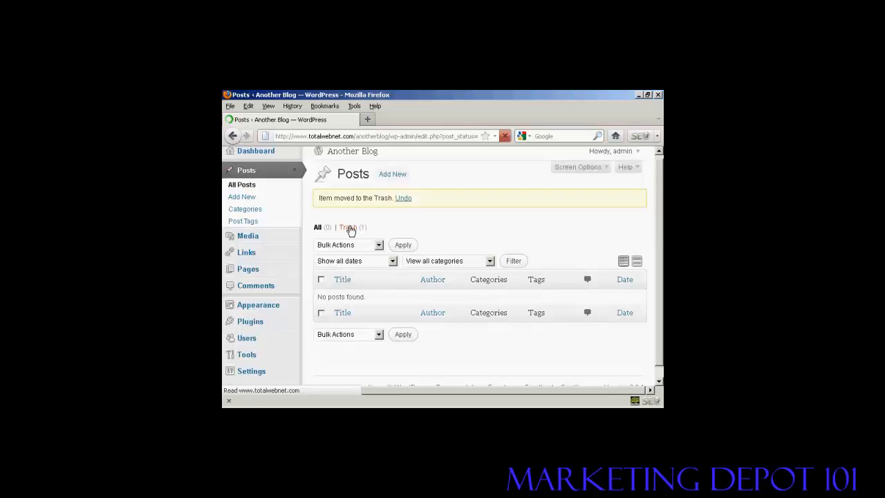
click(348, 226)
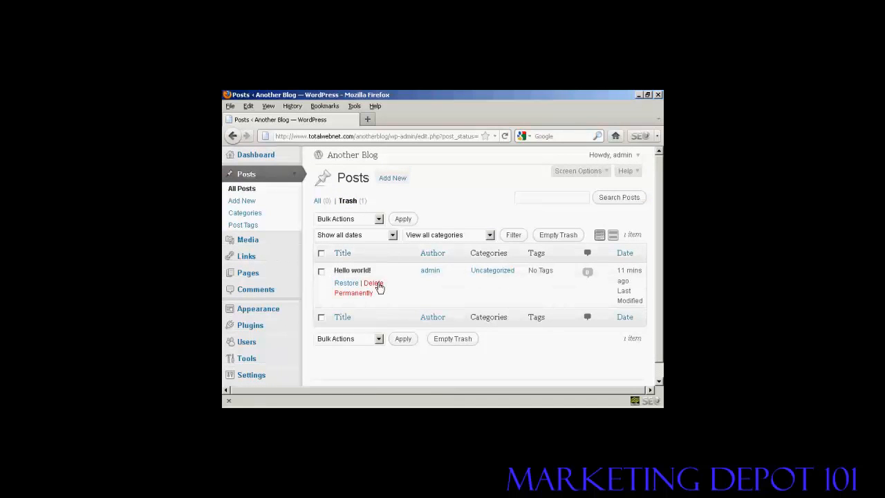
mouse_move(373, 283)
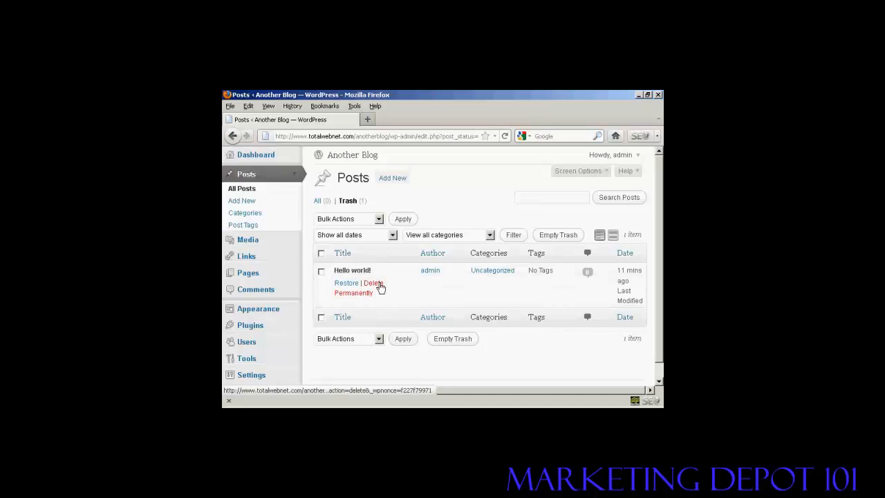
click(373, 283)
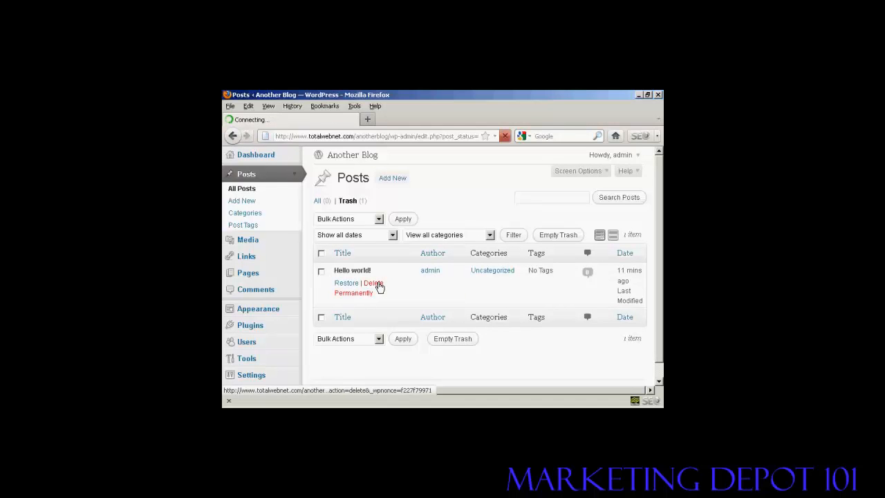
click(373, 283)
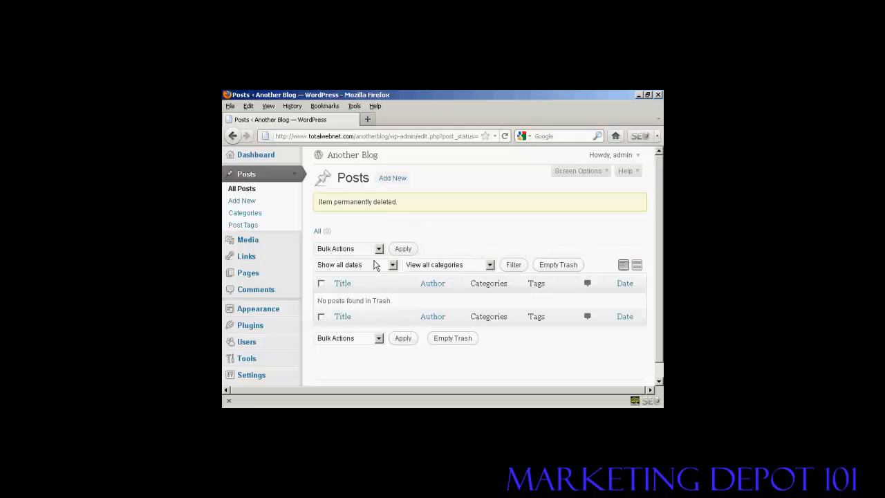
mouse_move(333, 239)
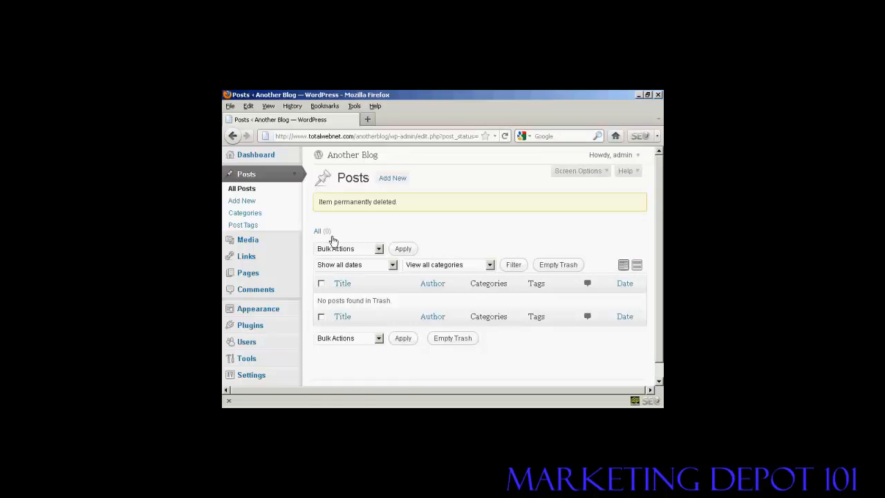
mouse_move(246, 257)
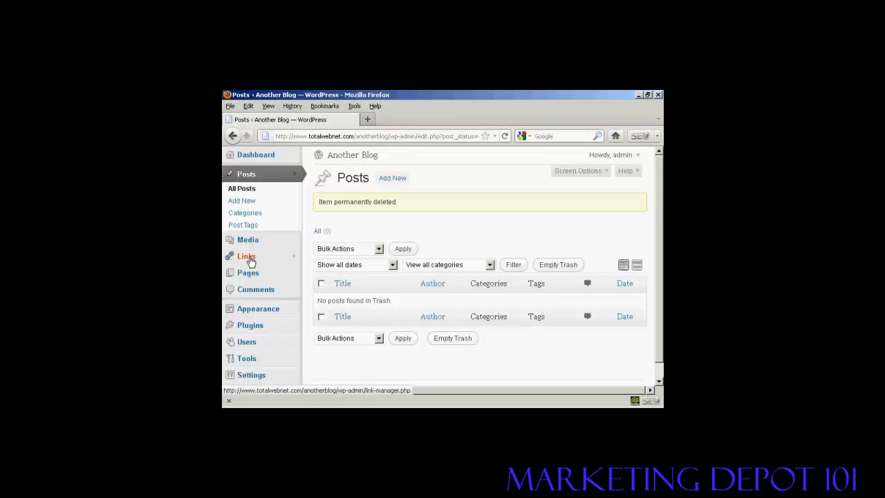
click(246, 256)
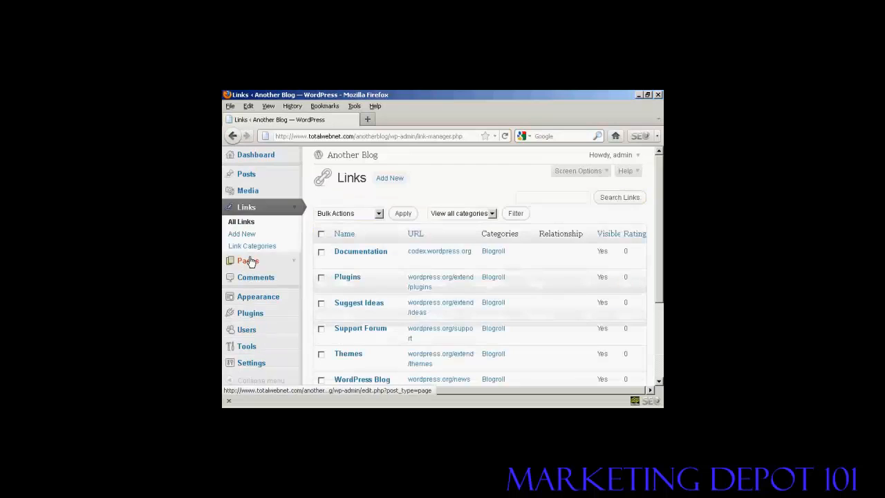
mouse_move(564, 261)
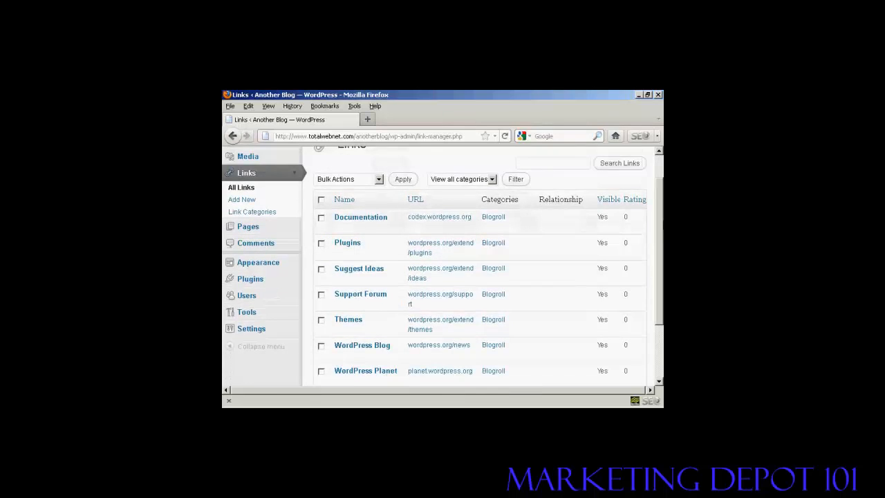
scroll(down, 3)
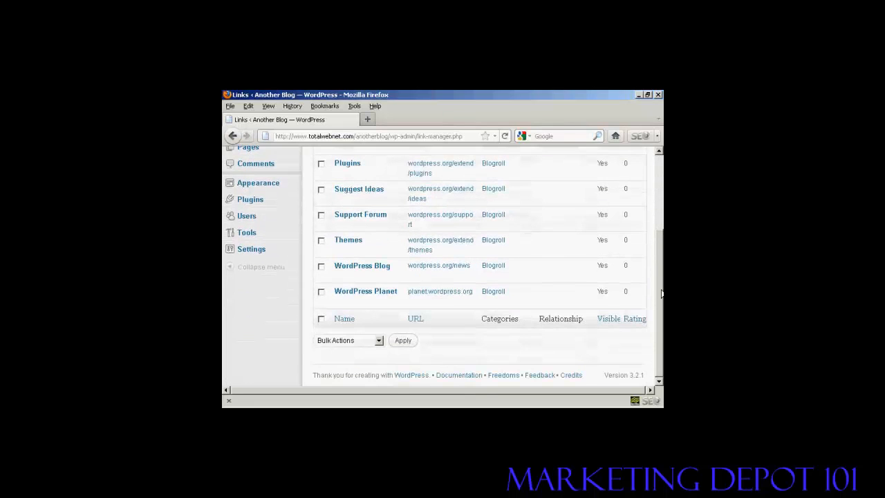
scroll(up, 3)
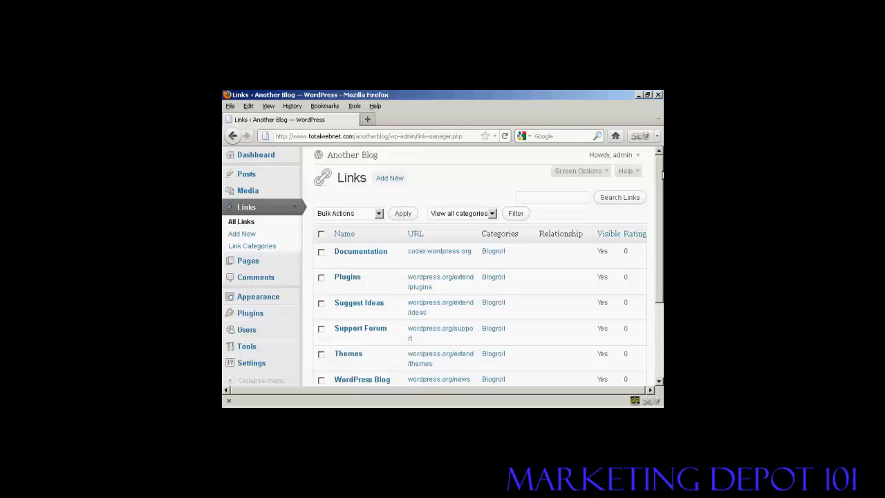
mouse_move(344, 233)
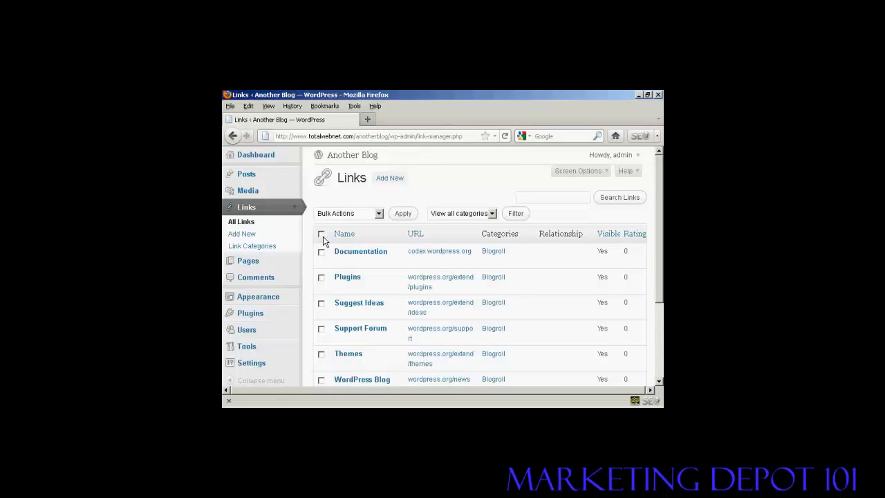
Select all seven Blogroll links and apply the Delete bulk action.
click(320, 233)
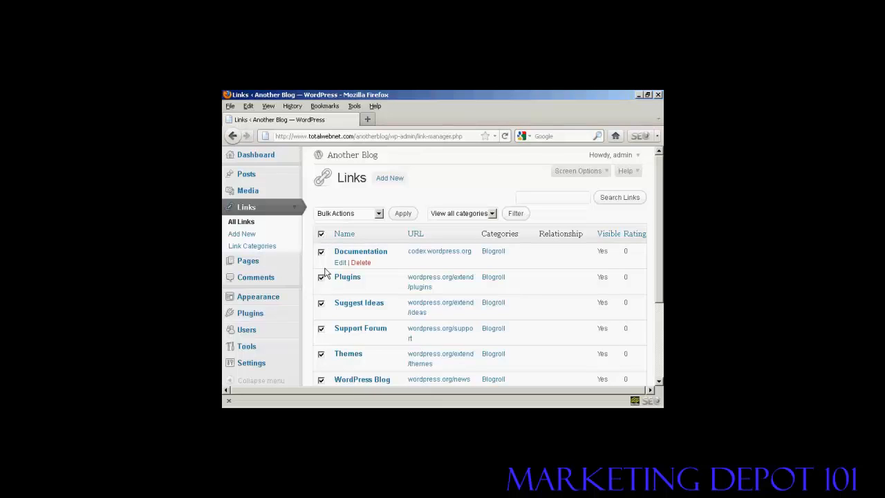
mouse_move(574, 286)
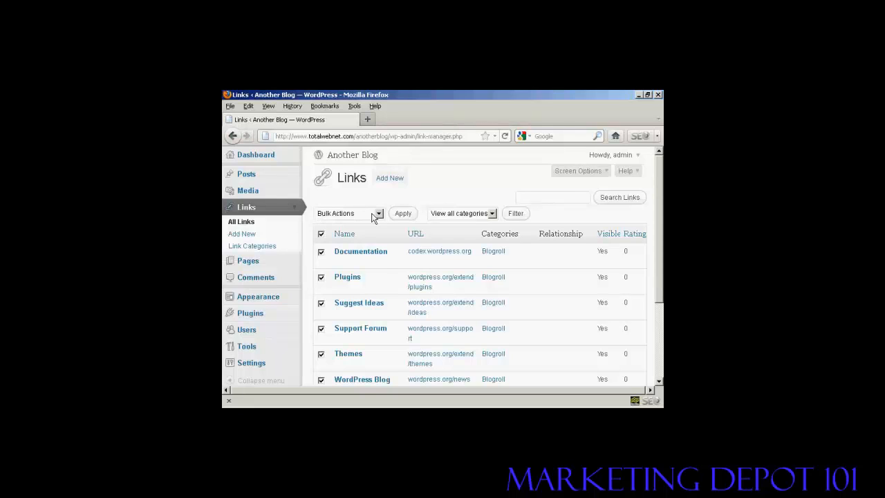
click(378, 213)
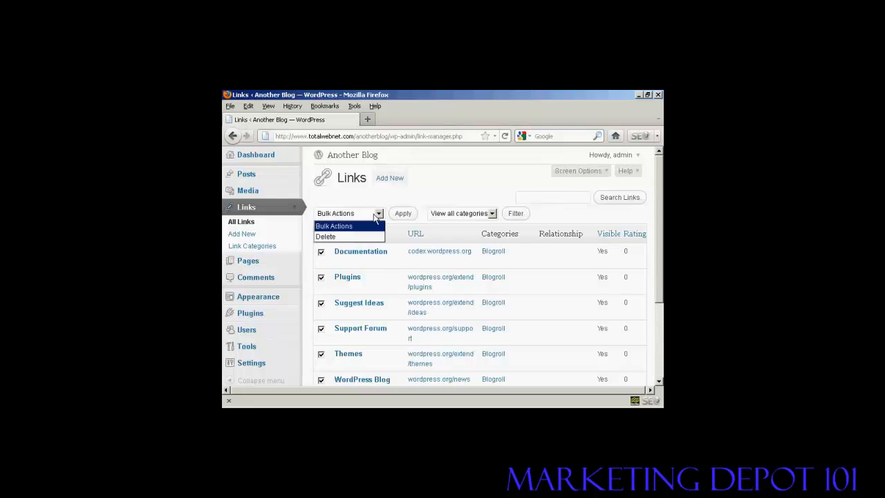
mouse_move(325, 237)
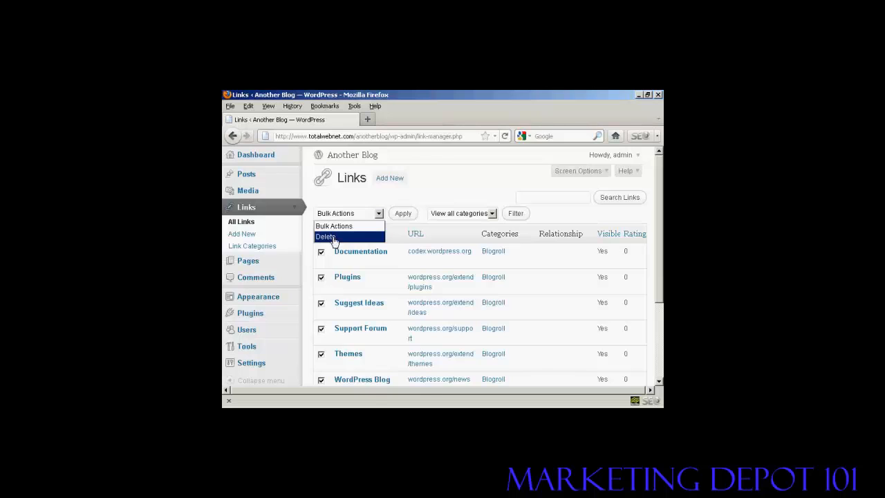
click(325, 236)
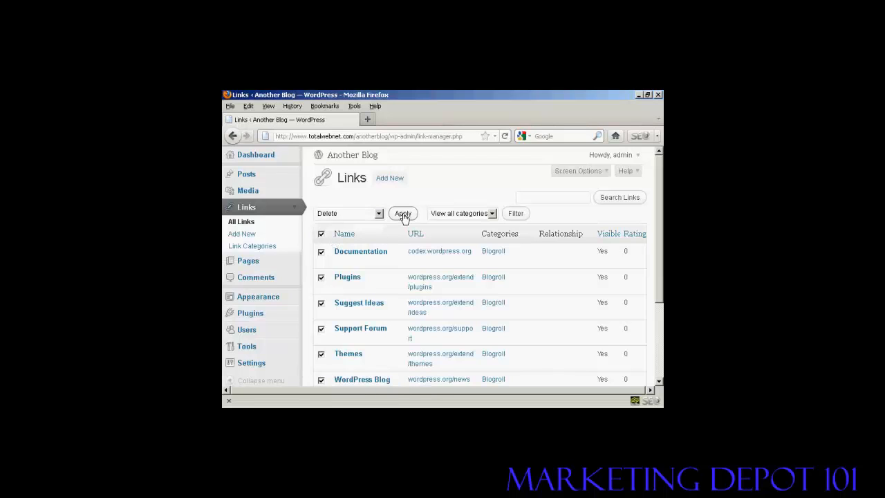
click(402, 213)
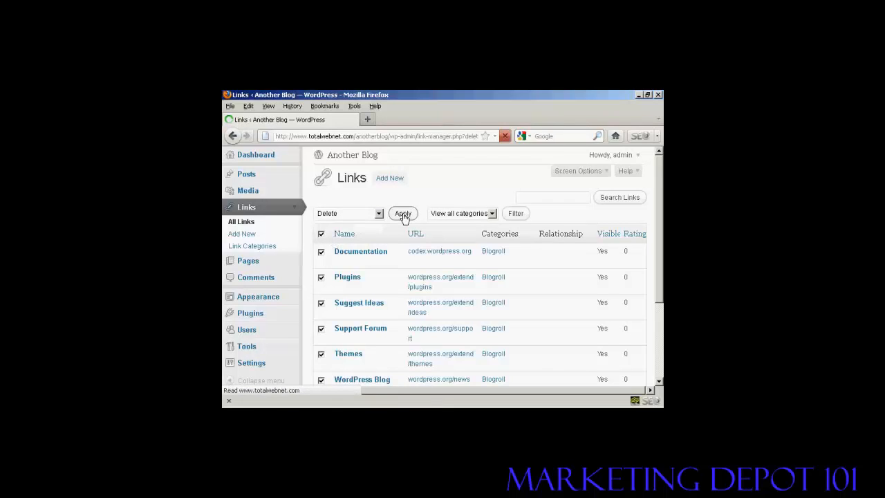
click(403, 213)
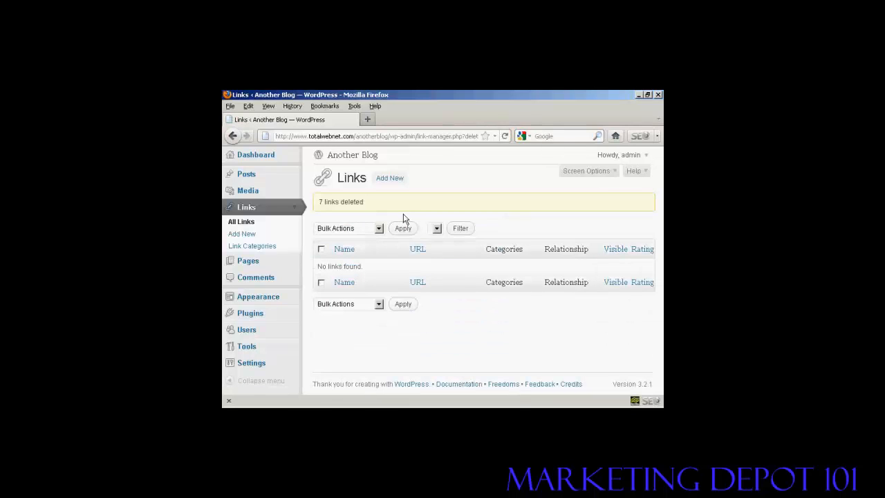
mouse_move(277, 206)
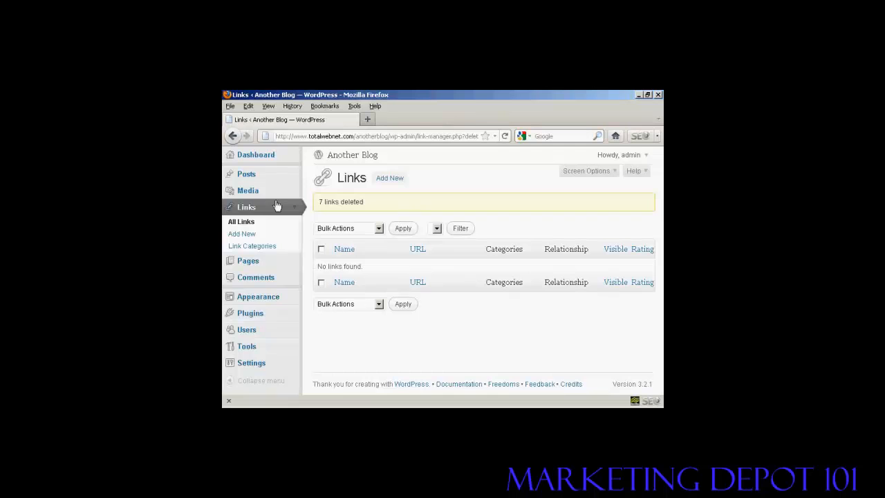
mouse_move(248, 260)
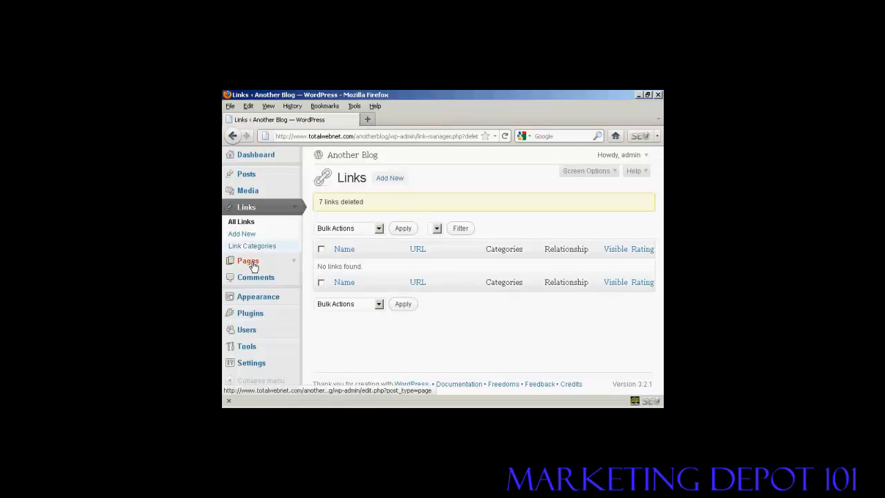
Return to the Dashboard showing 0 posts and 1 page, then go to Pages.
click(256, 154)
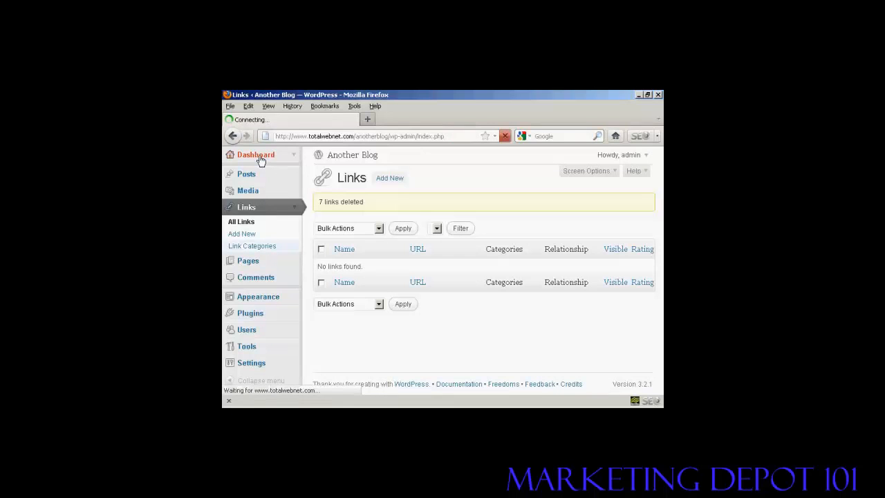
click(256, 154)
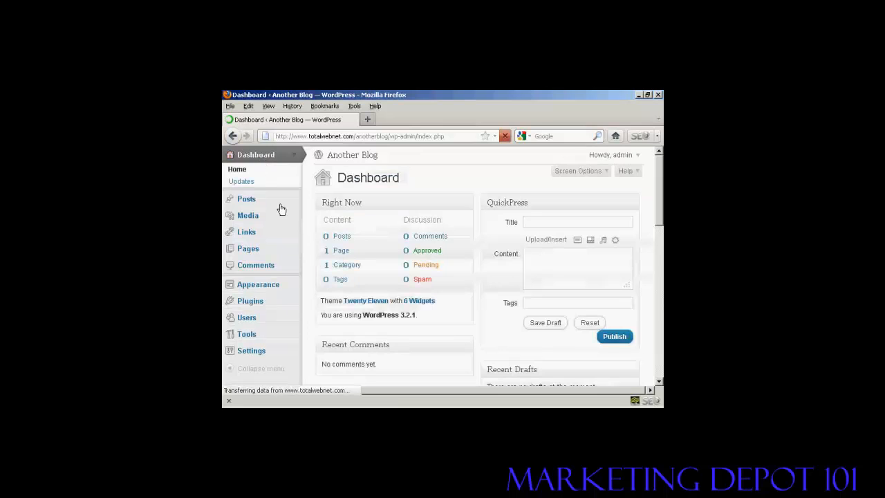
mouse_move(342, 266)
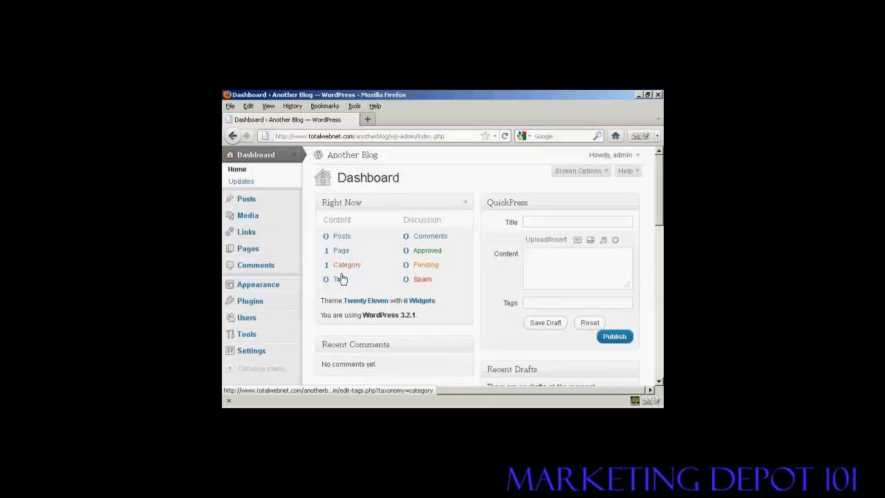
click(341, 250)
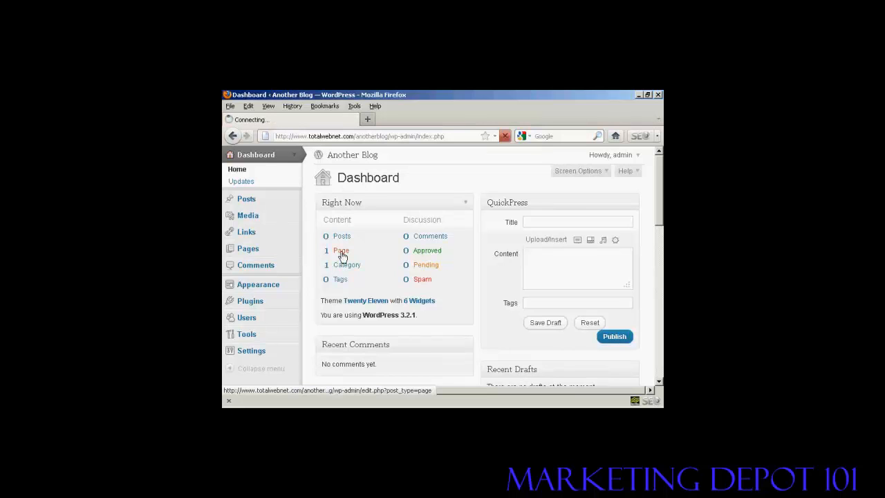
Trash the Sample Page from the Pages list.
click(341, 250)
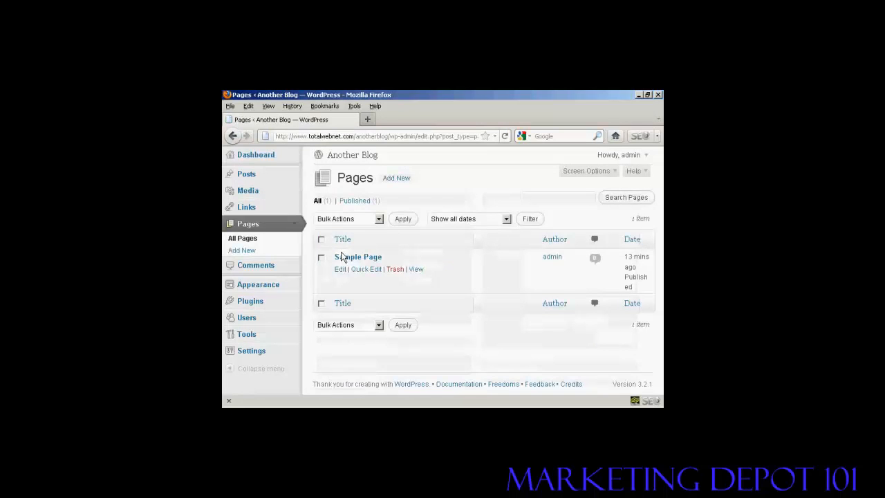
mouse_move(357, 256)
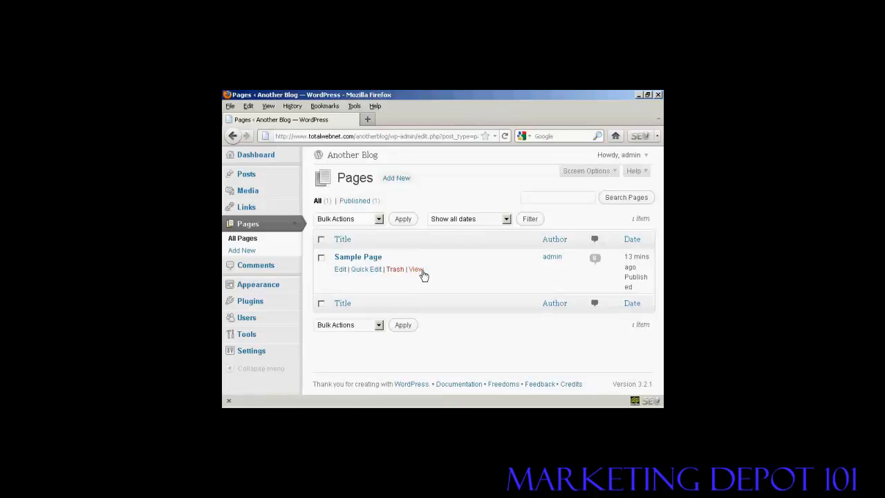
mouse_move(394, 269)
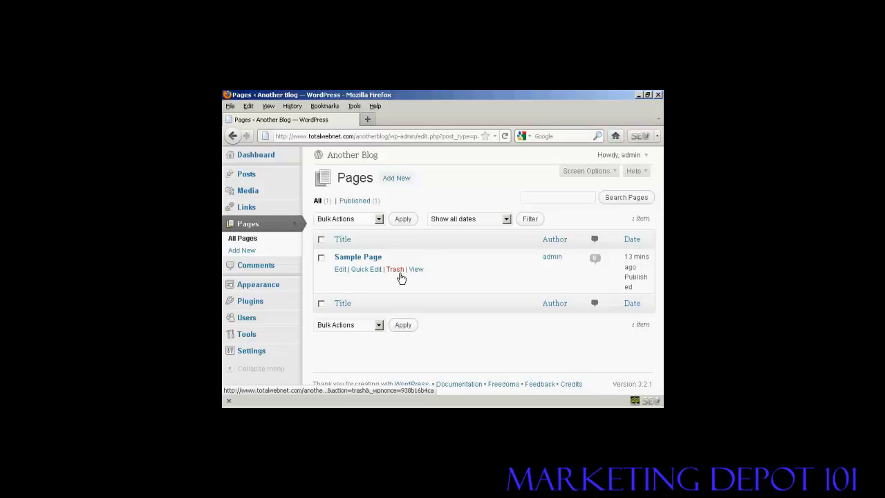
click(394, 269)
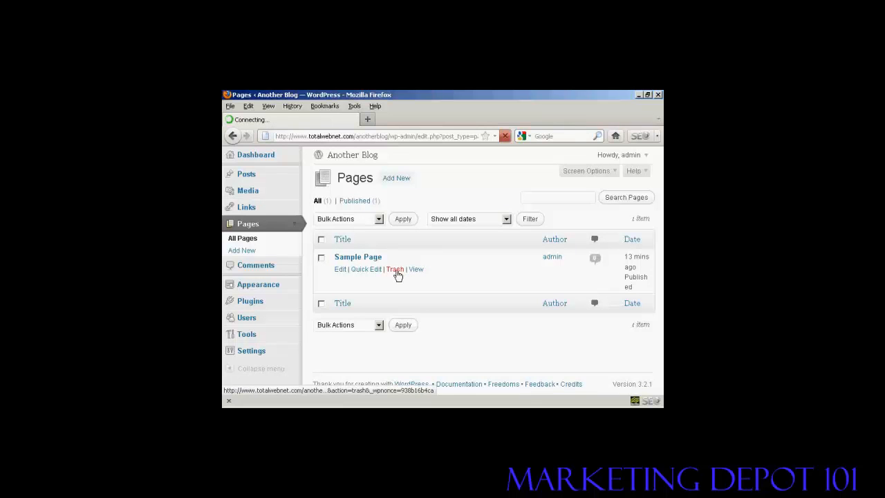
click(395, 268)
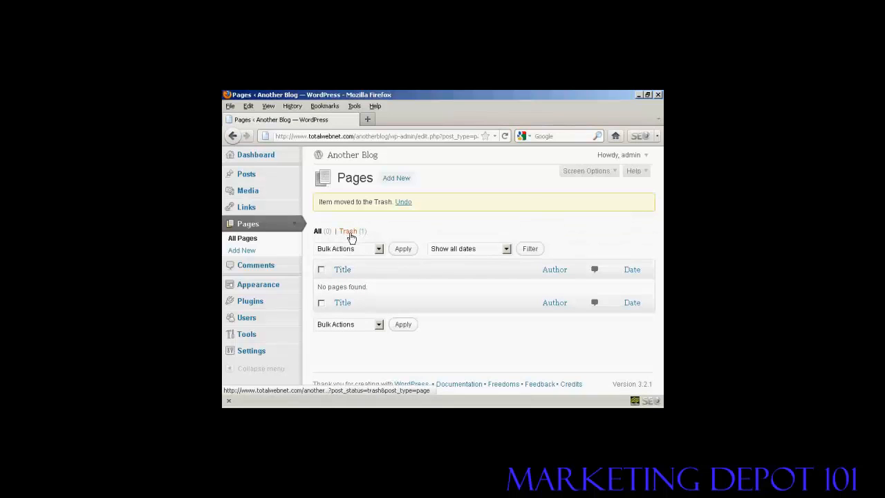
Select all pages in Trash and apply Delete Permanently to remove Sample Page.
click(347, 230)
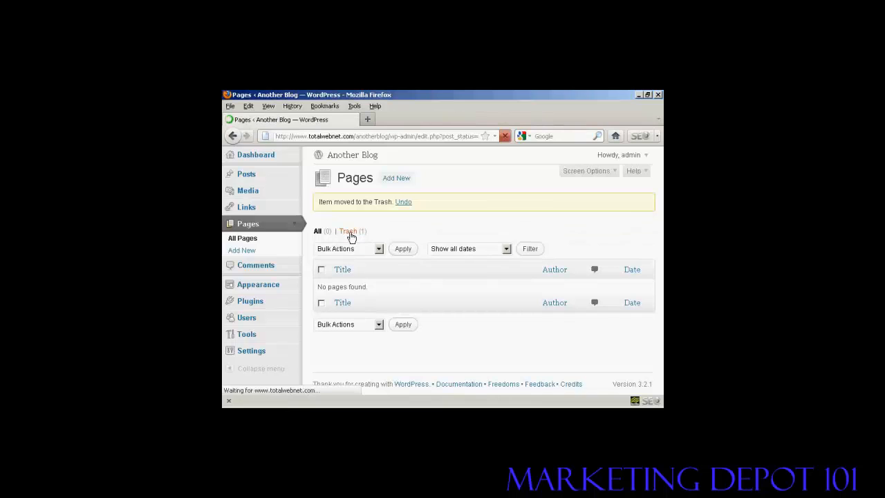
click(348, 230)
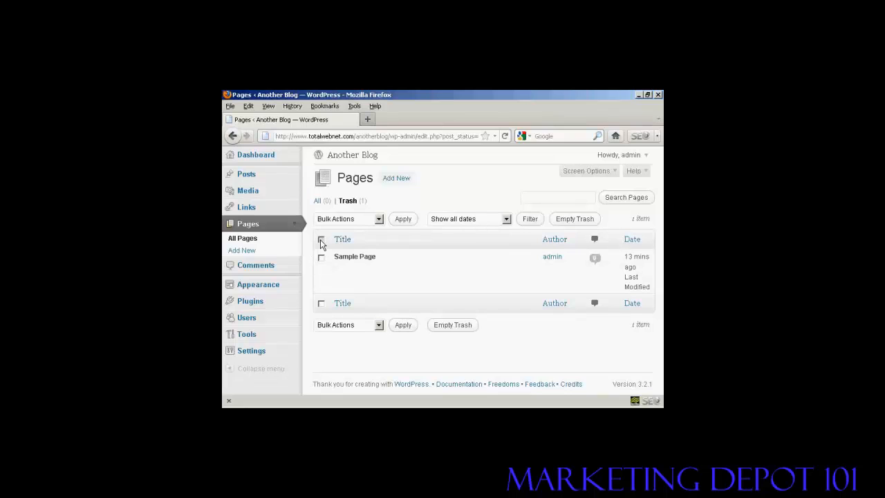
click(321, 238)
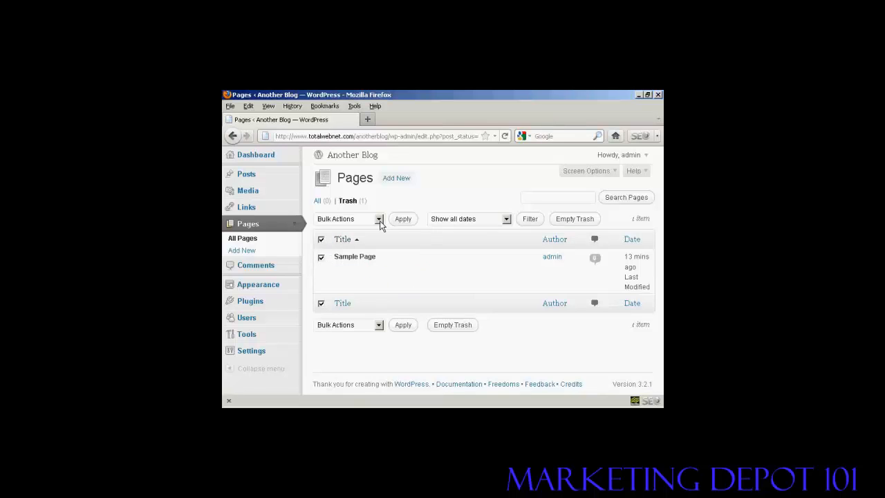
click(378, 218)
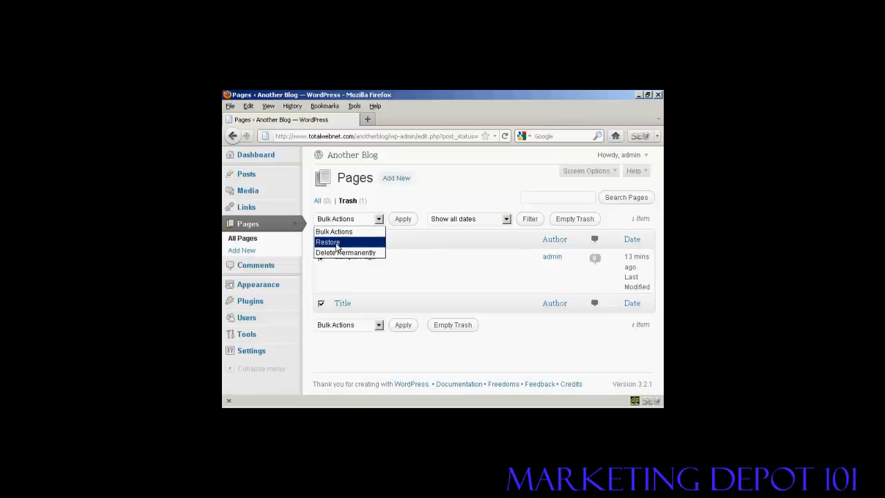
click(345, 252)
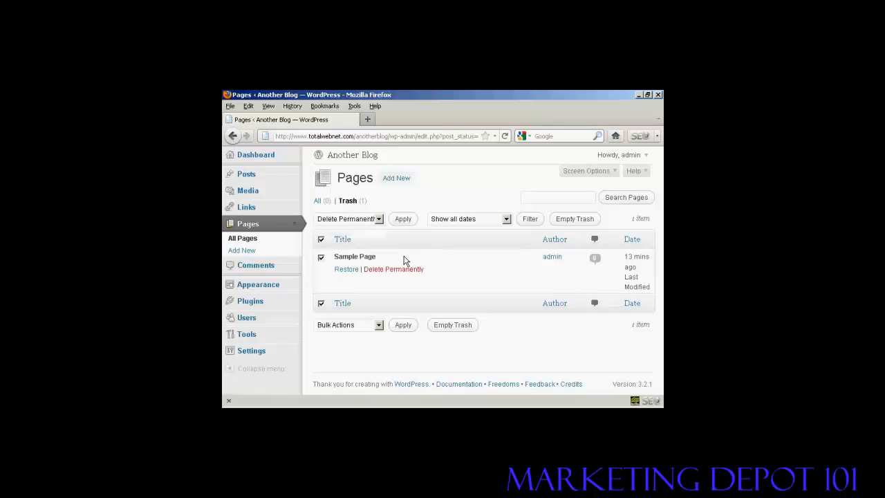
click(403, 219)
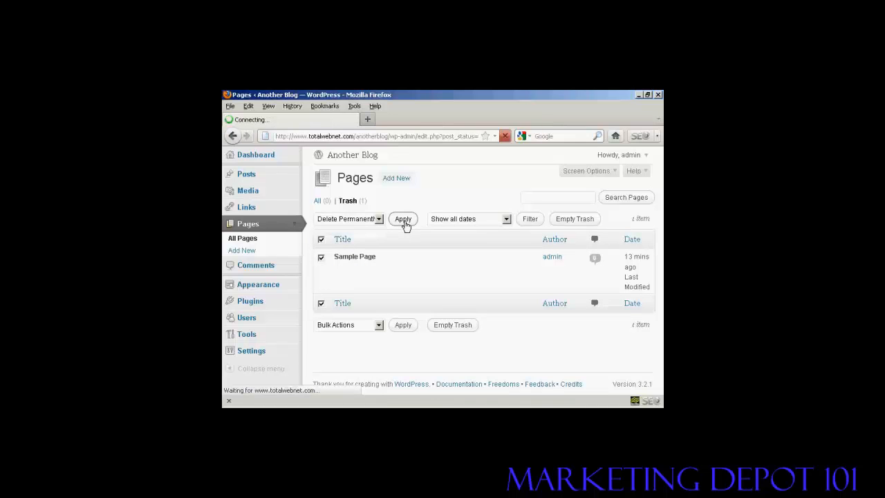
click(402, 219)
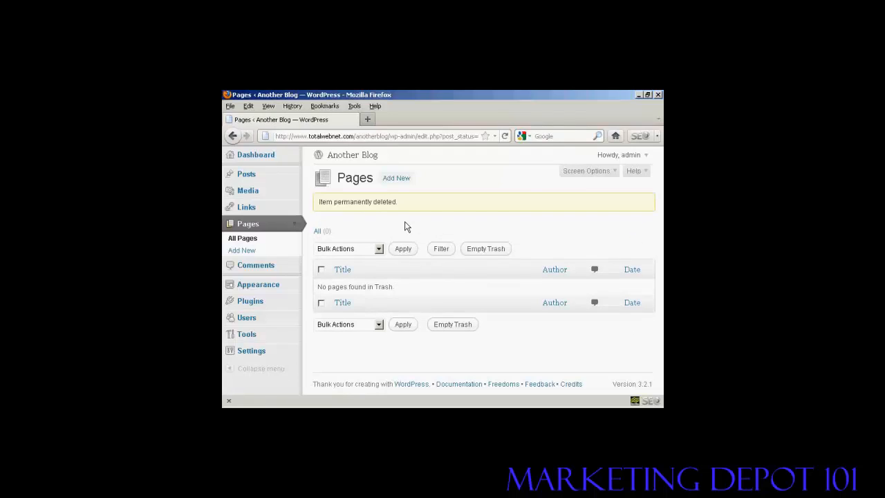
mouse_move(247, 307)
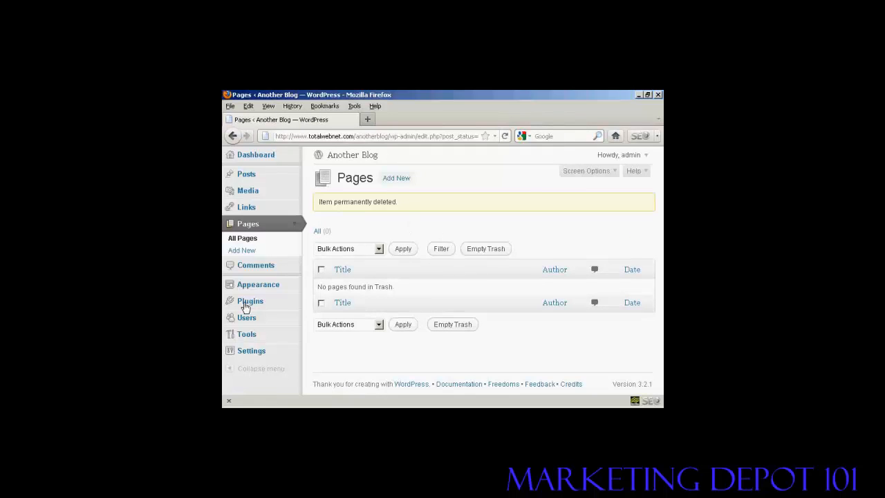
Show the installed Akismet and Hello Dolly plugins and choose Delete under Hello Dolly.
click(250, 301)
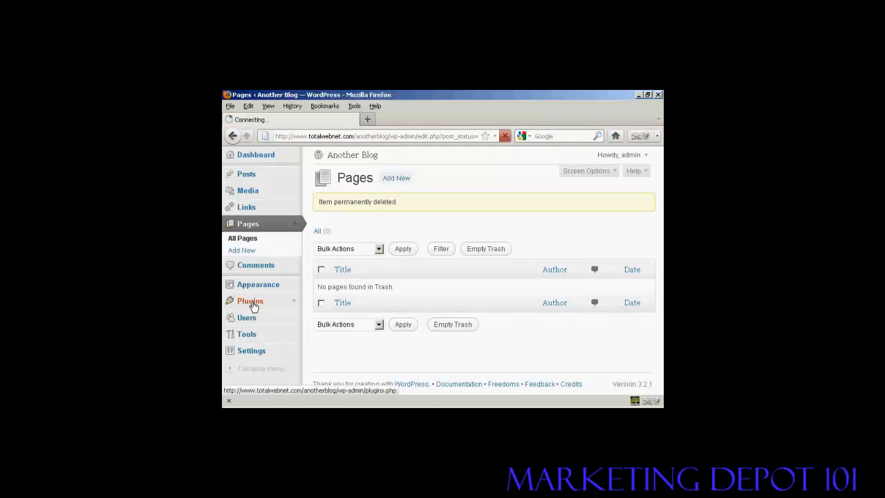
click(250, 300)
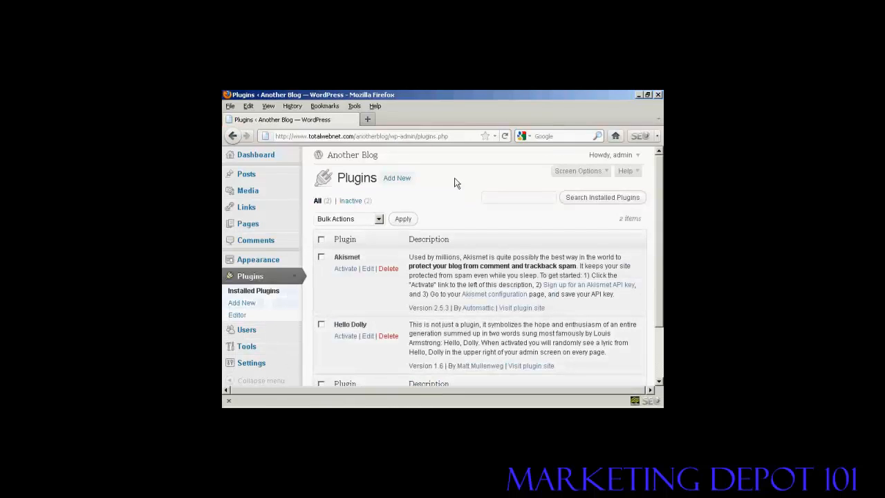
mouse_move(412, 289)
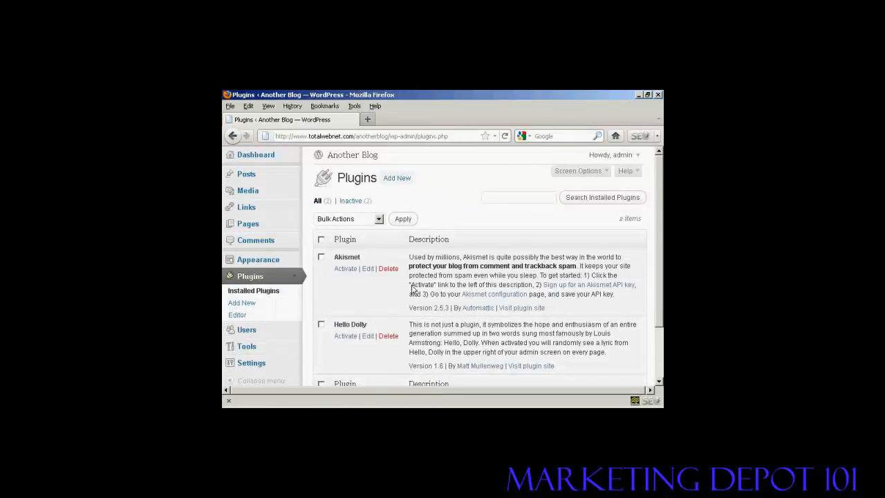
mouse_move(405, 323)
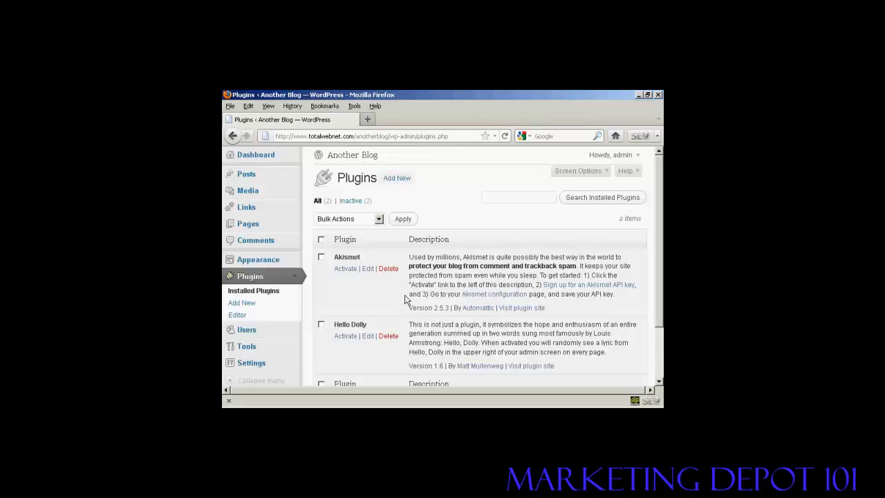
mouse_move(388, 336)
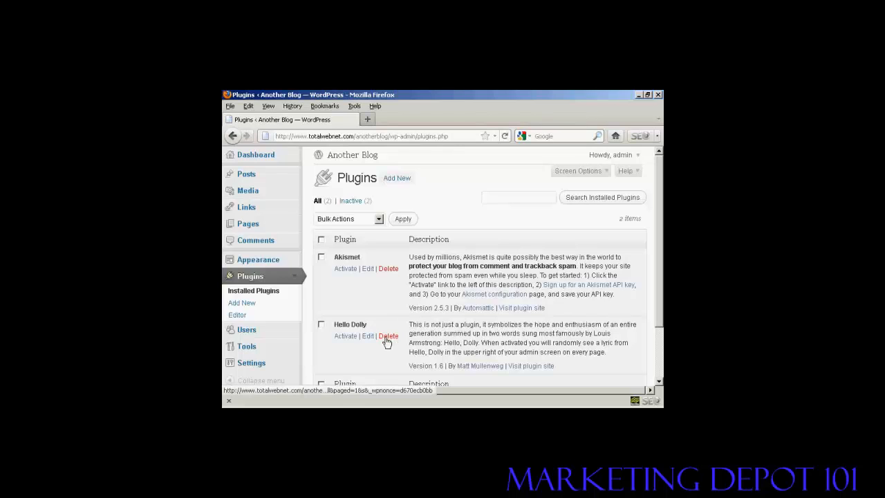
click(388, 335)
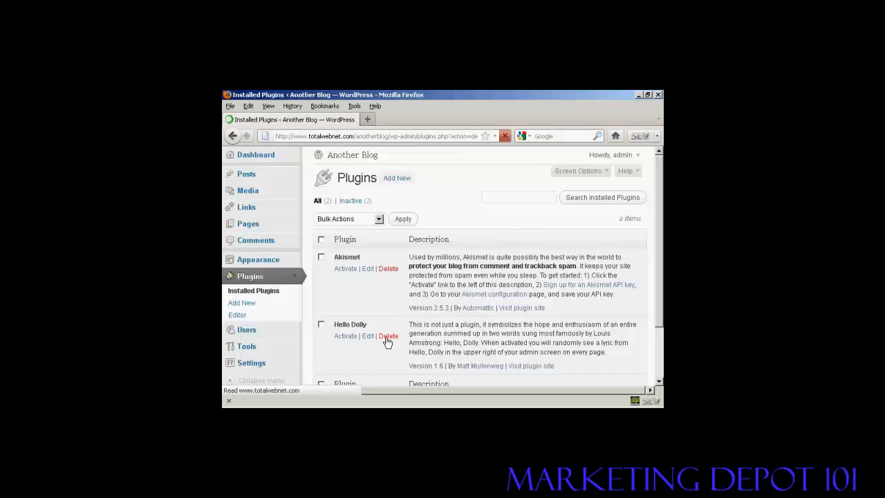
Confirm deleting the Hello Dolly files, leaving only Akismet installed.
click(389, 336)
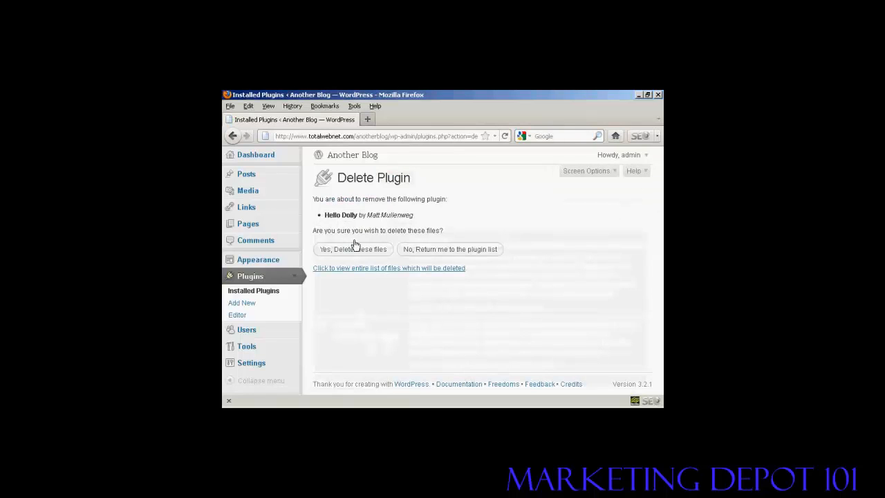
click(352, 248)
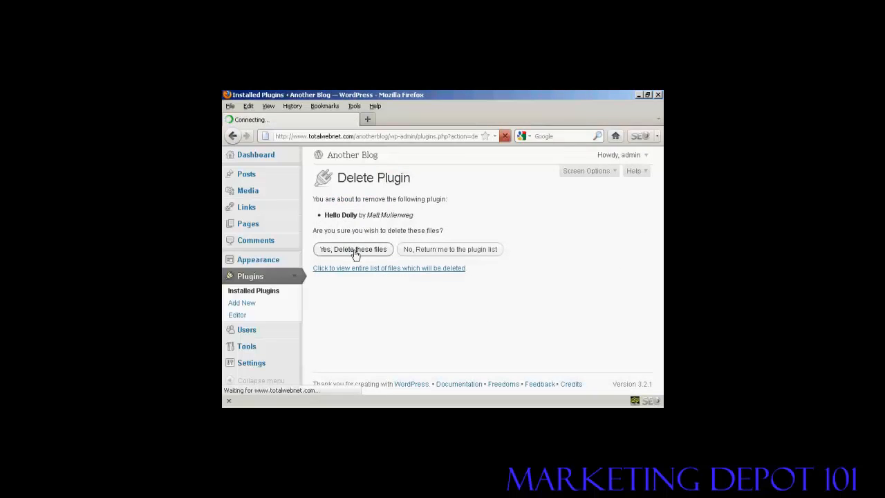
click(352, 249)
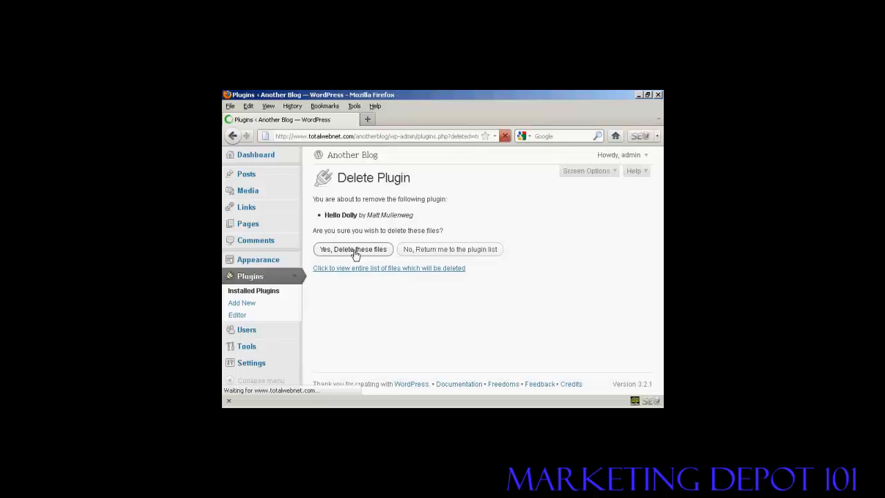
click(352, 249)
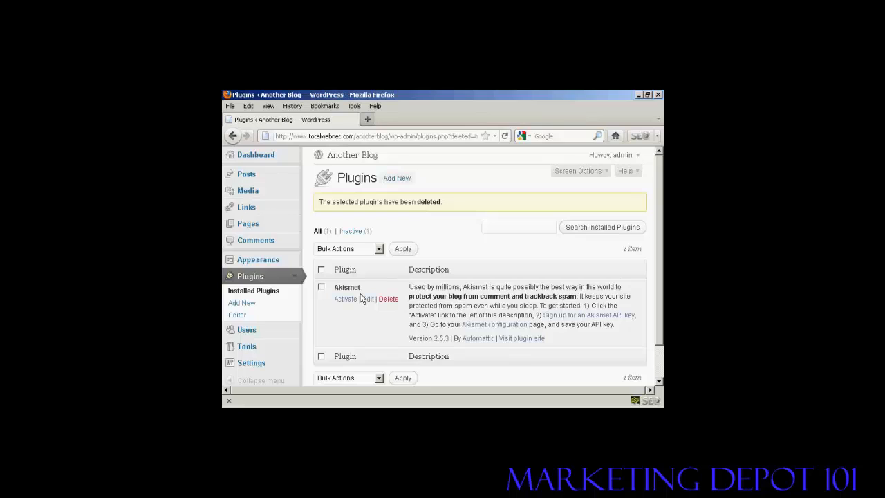
mouse_move(378, 314)
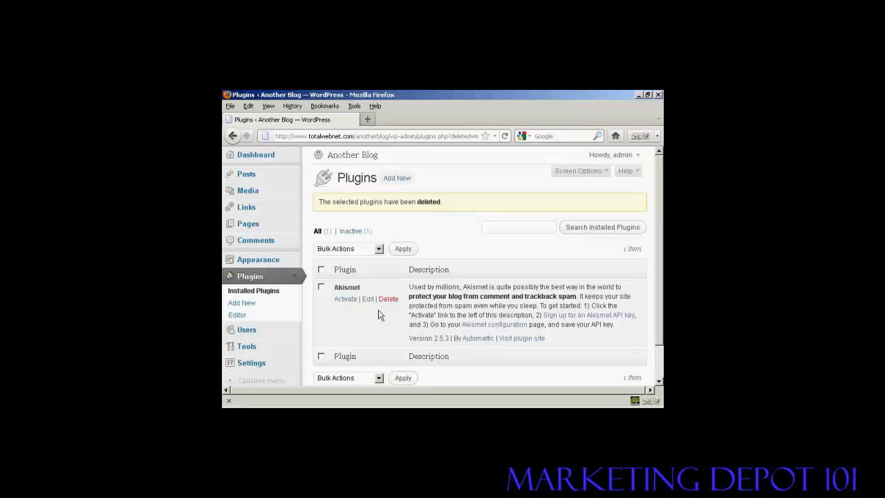
mouse_move(461, 240)
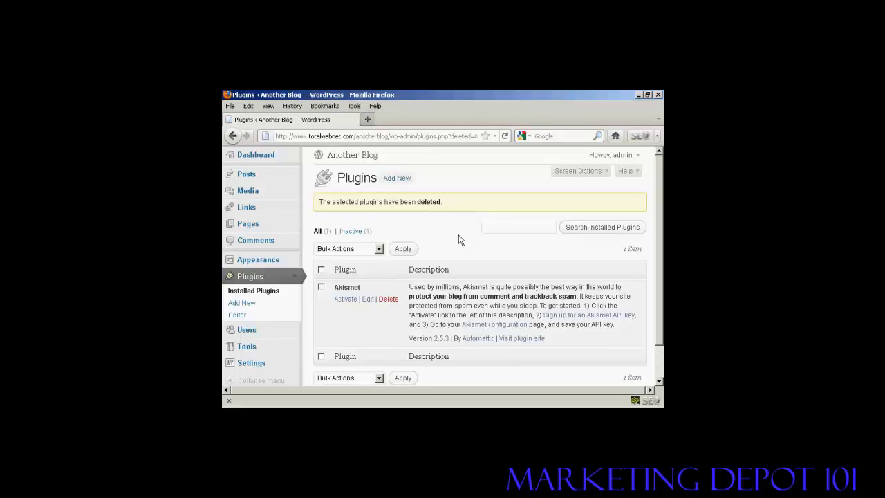
mouse_move(452, 218)
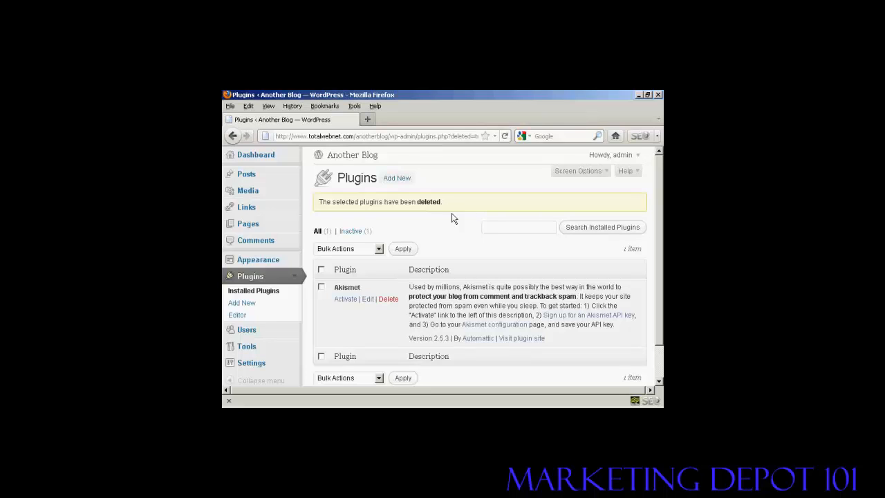
mouse_move(247, 346)
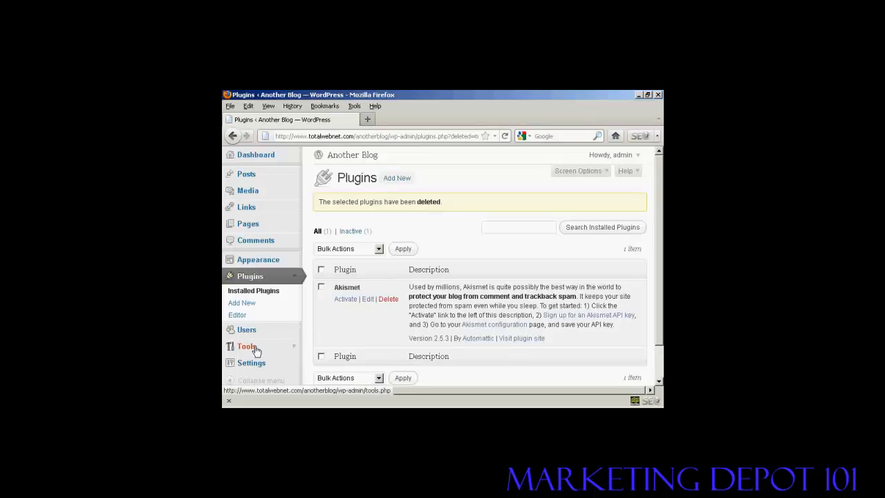
mouse_move(270, 159)
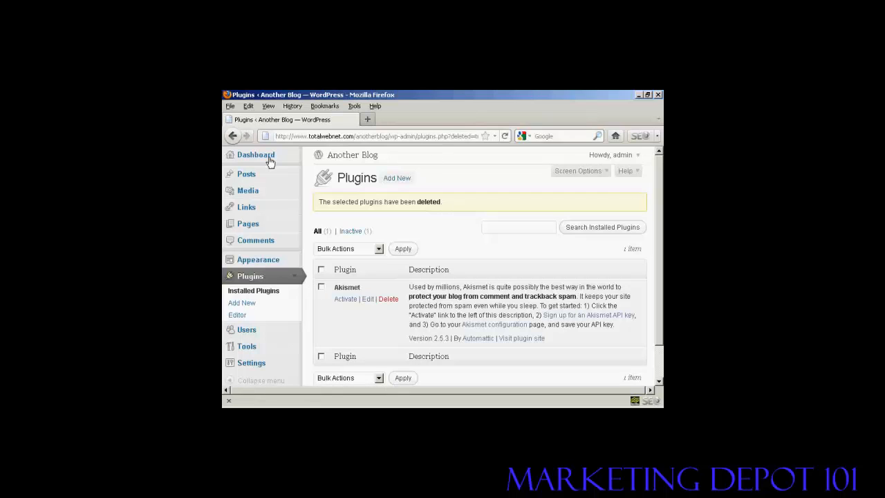
Return to the Dashboard showing 0 posts and 0 pages, then go to Categories.
click(255, 154)
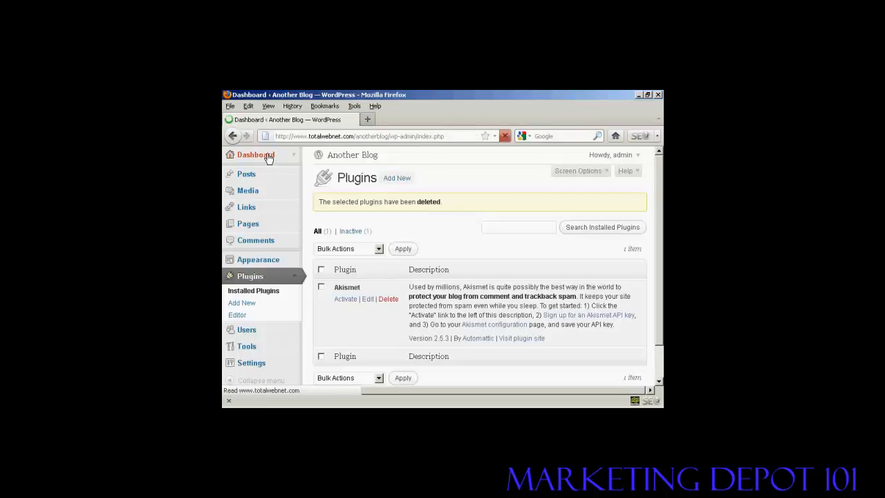
click(255, 155)
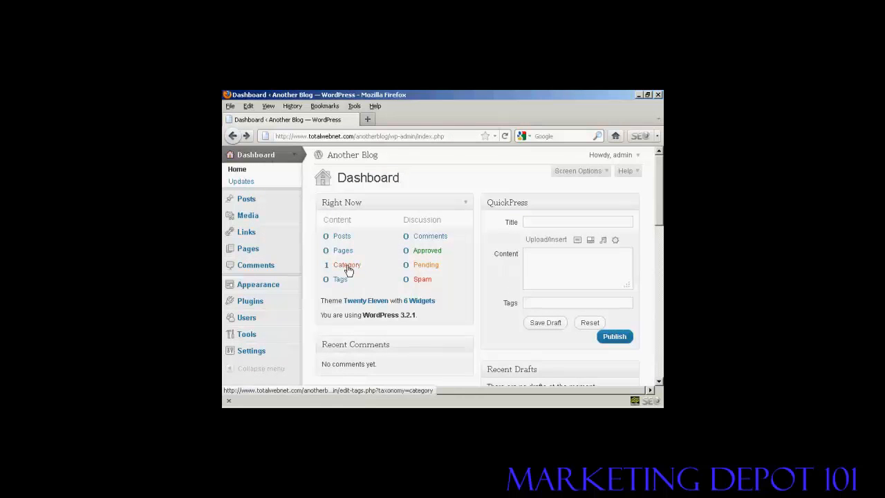
click(346, 264)
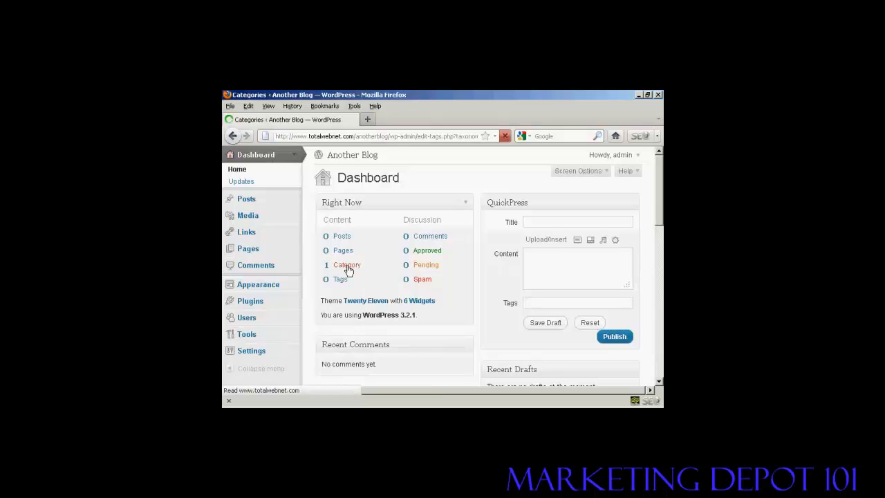
Confirm only Uncategorized remains, then return to the empty dashboard with zero posts and comments.
click(346, 265)
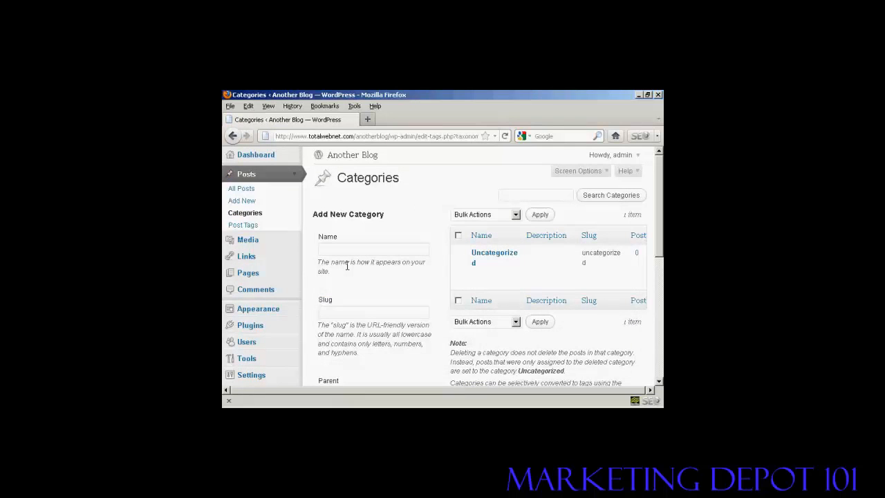
mouse_move(477, 259)
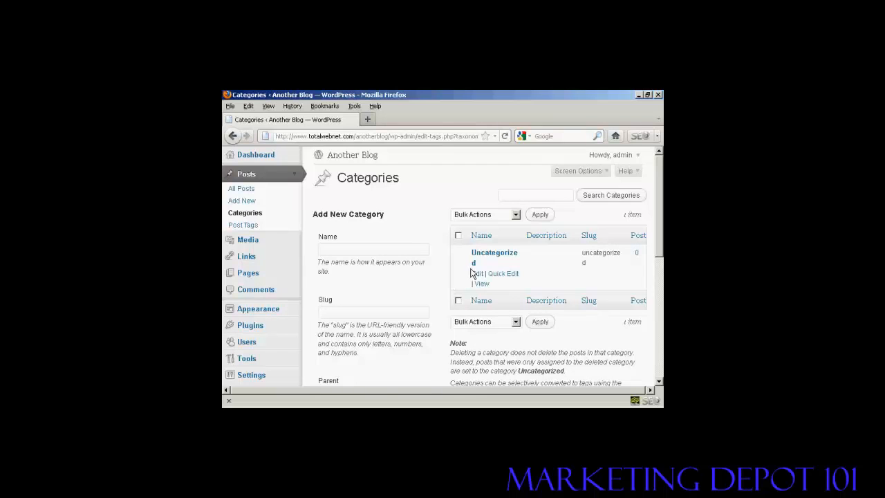
mouse_move(525, 278)
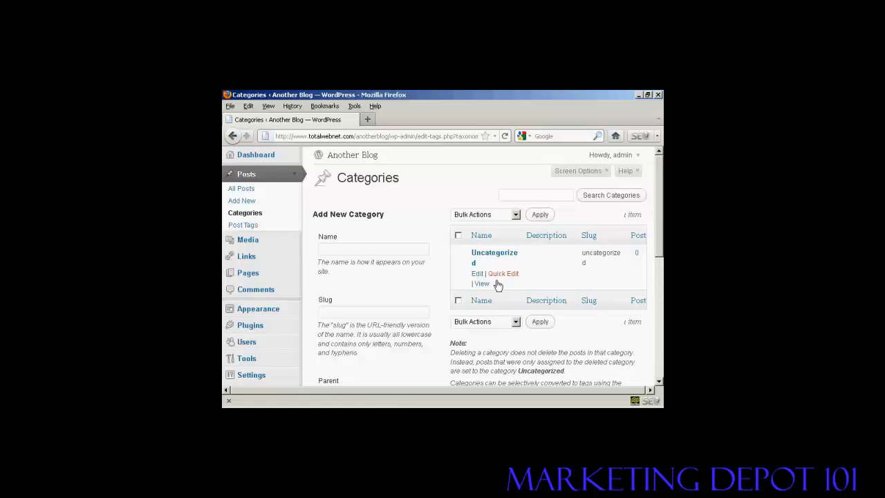
mouse_move(495, 252)
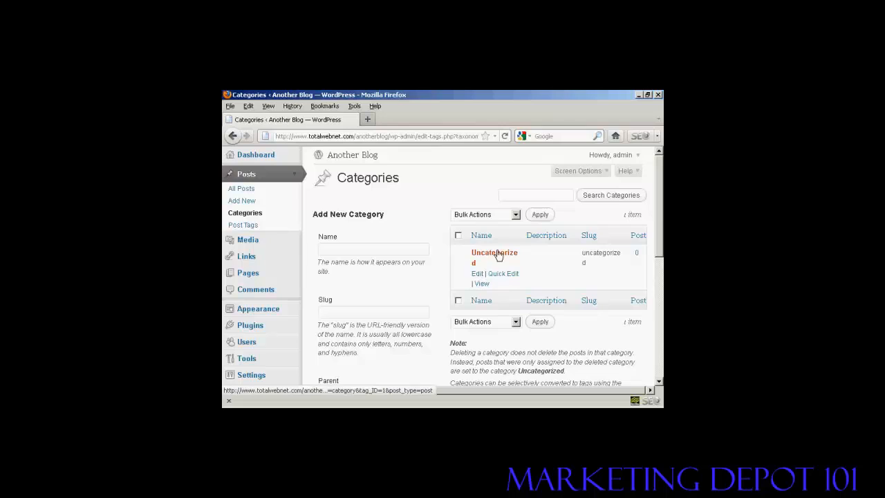
mouse_move(442, 268)
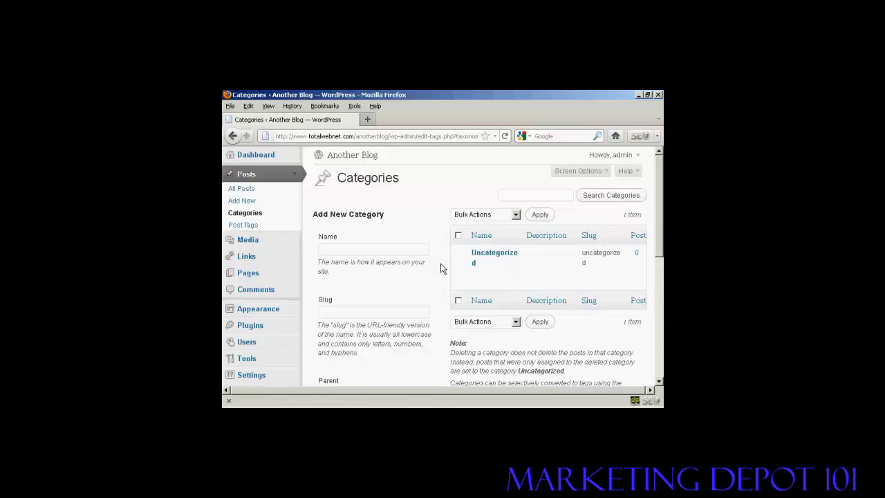
mouse_move(494, 257)
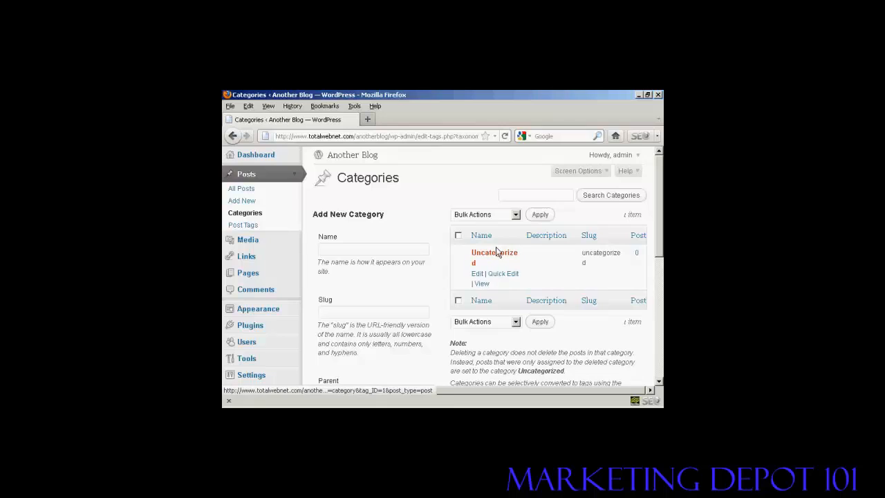
mouse_move(312, 204)
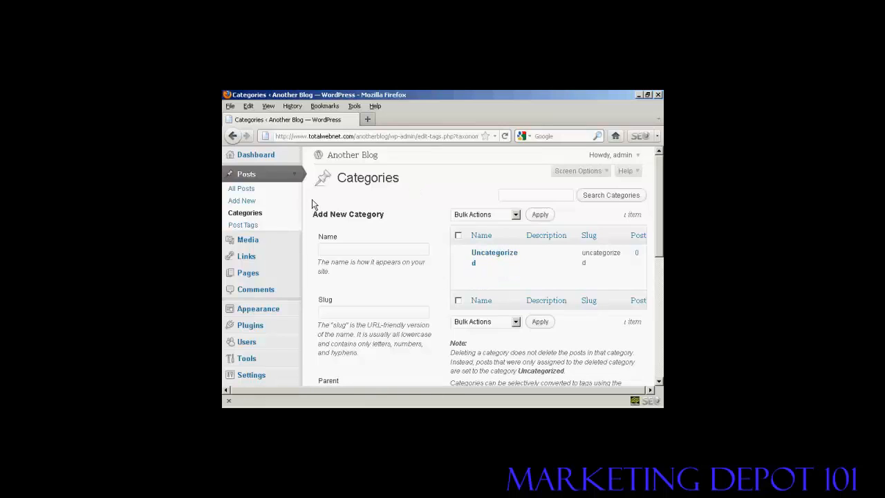
mouse_move(412, 209)
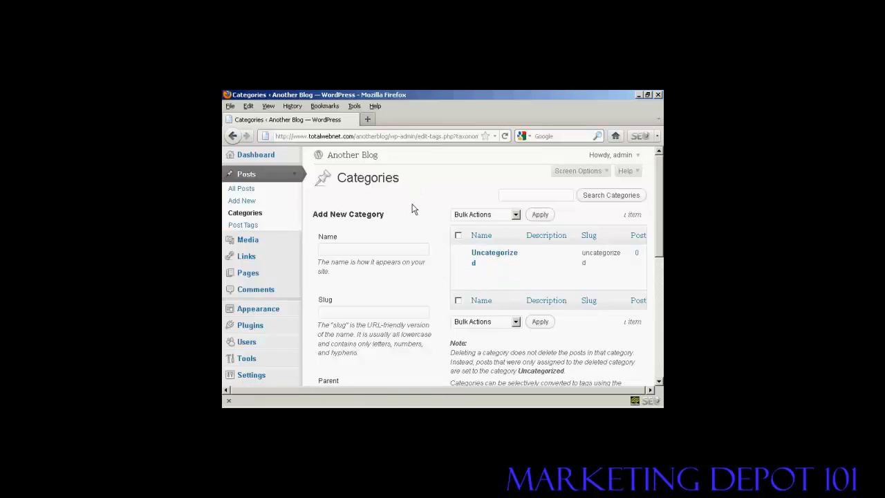
mouse_move(256, 154)
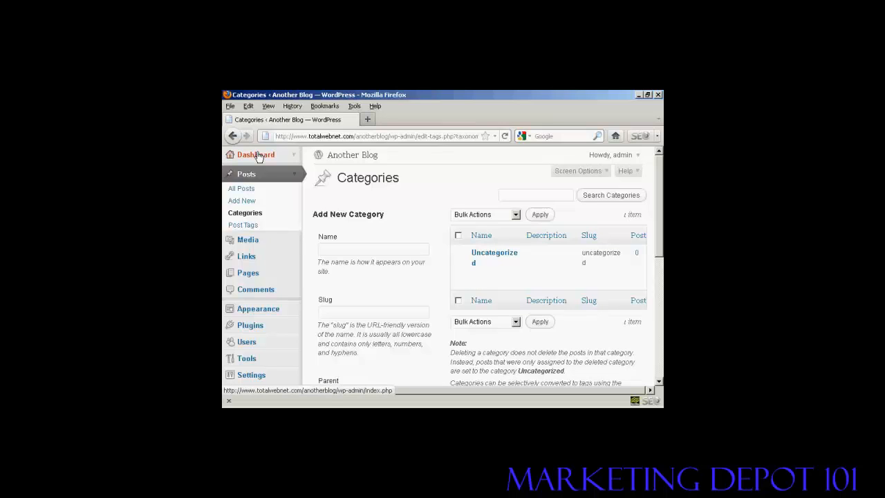
click(256, 154)
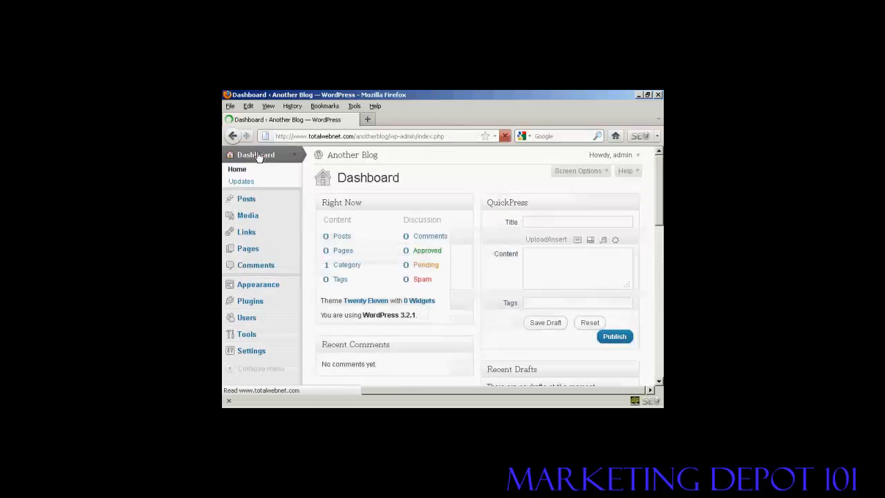
mouse_move(256, 155)
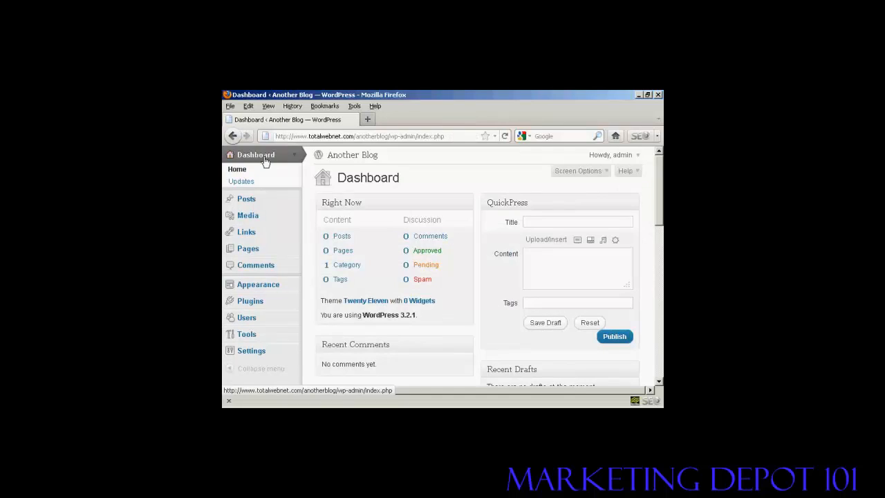